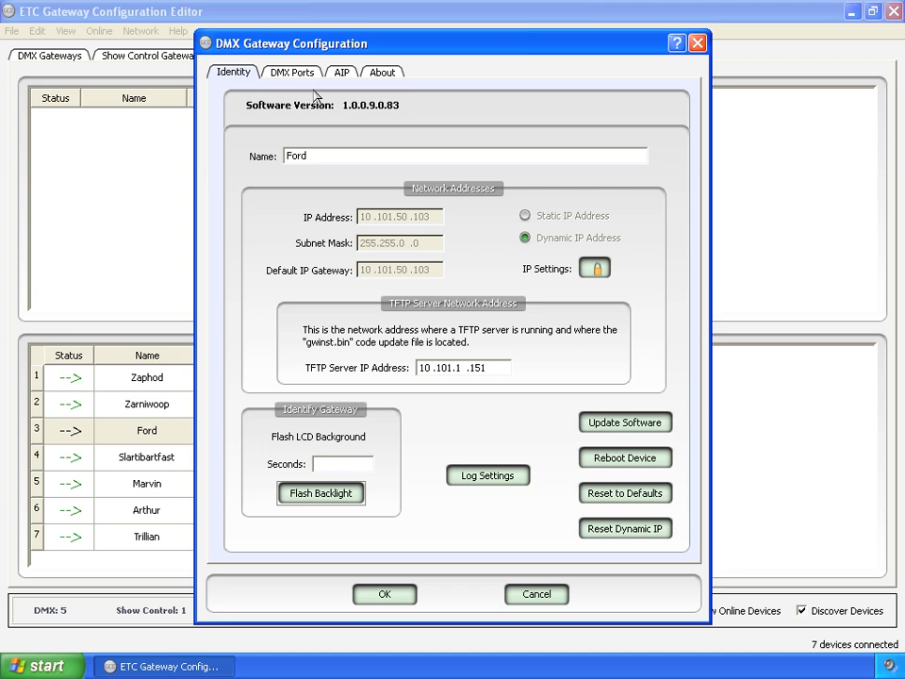
Show Ford's DMX Ports settings and leave Port 2's port mode as output.
{"action": "left_click", "coordinate": [291, 71]}
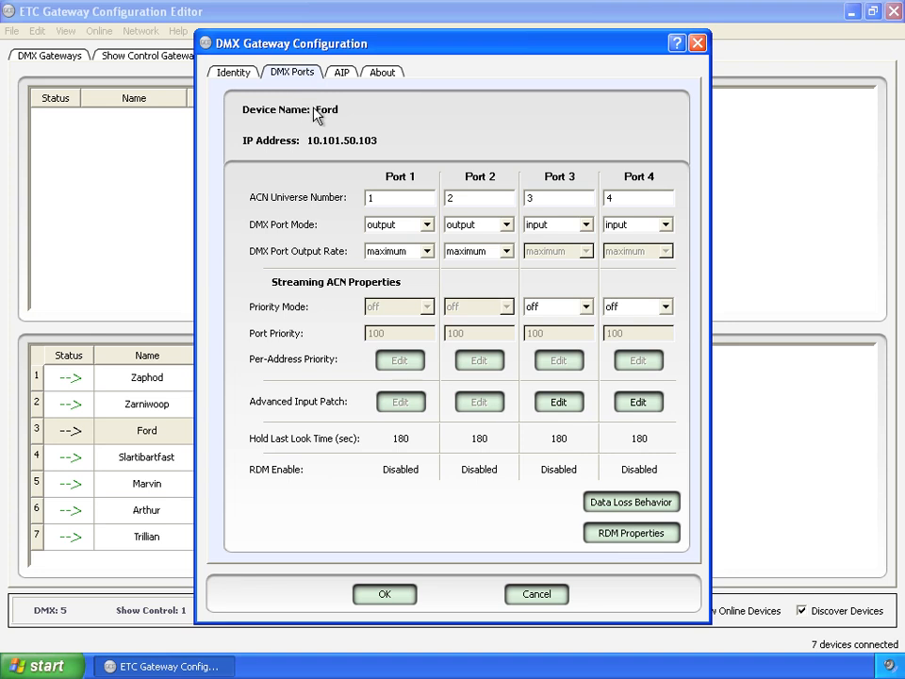
{"action": "mouse_move", "coordinate": [281, 143]}
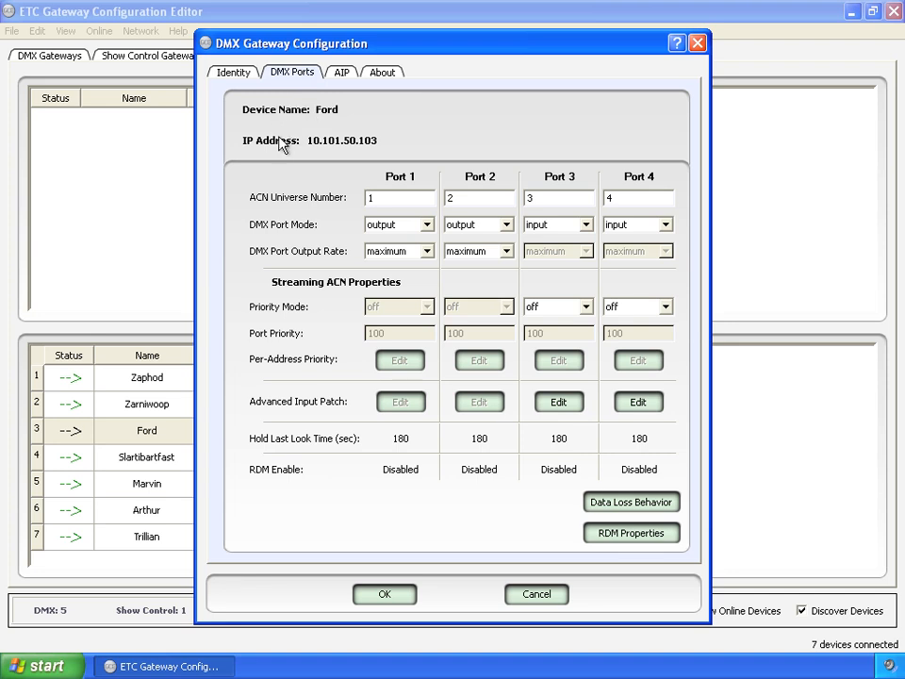
{"action": "mouse_move", "coordinate": [517, 181]}
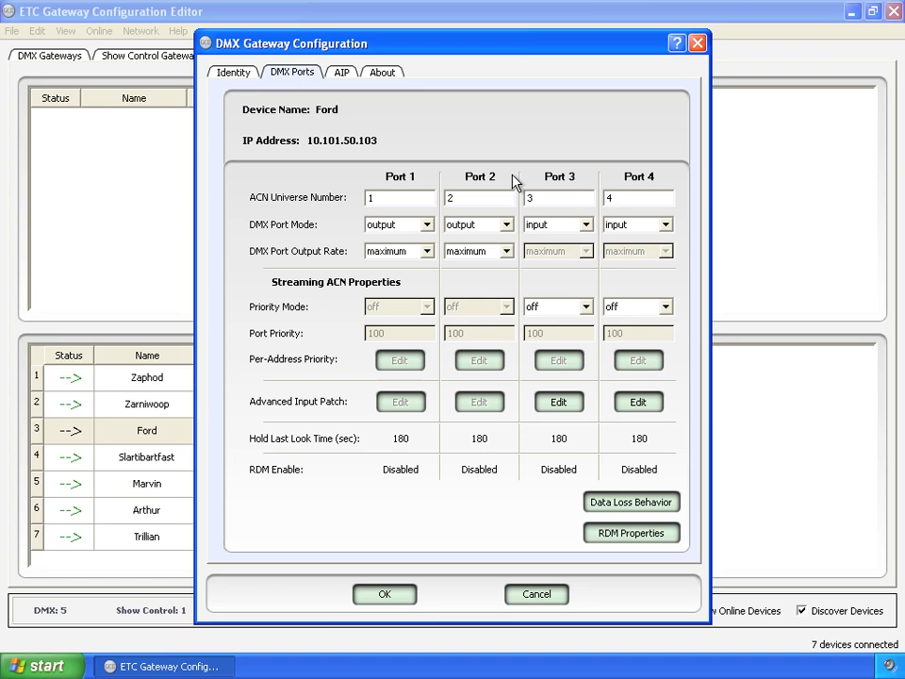
{"action": "mouse_move", "coordinate": [498, 181]}
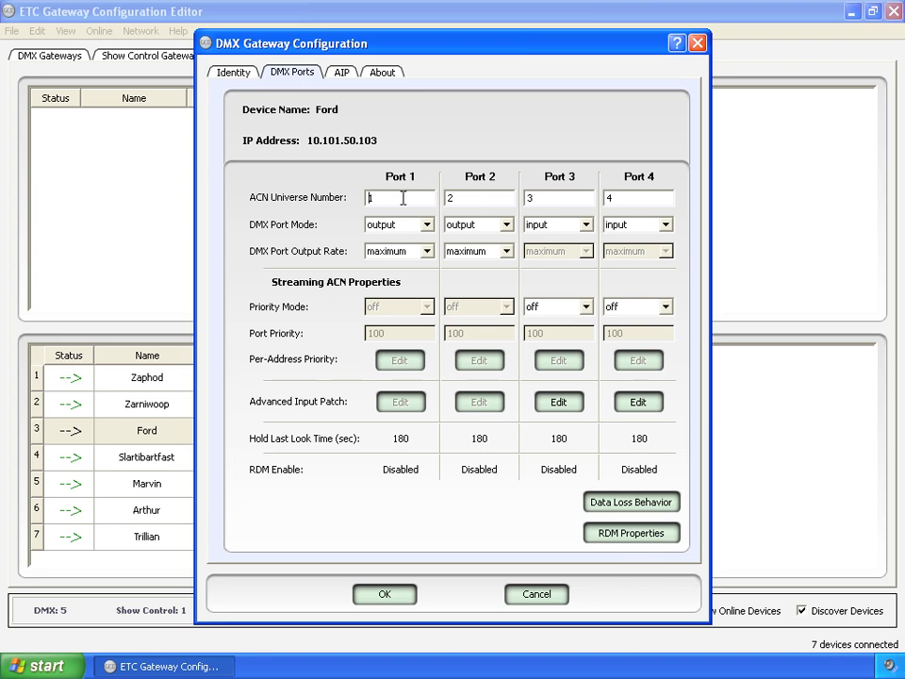
{"action": "mouse_move", "coordinate": [111, 448]}
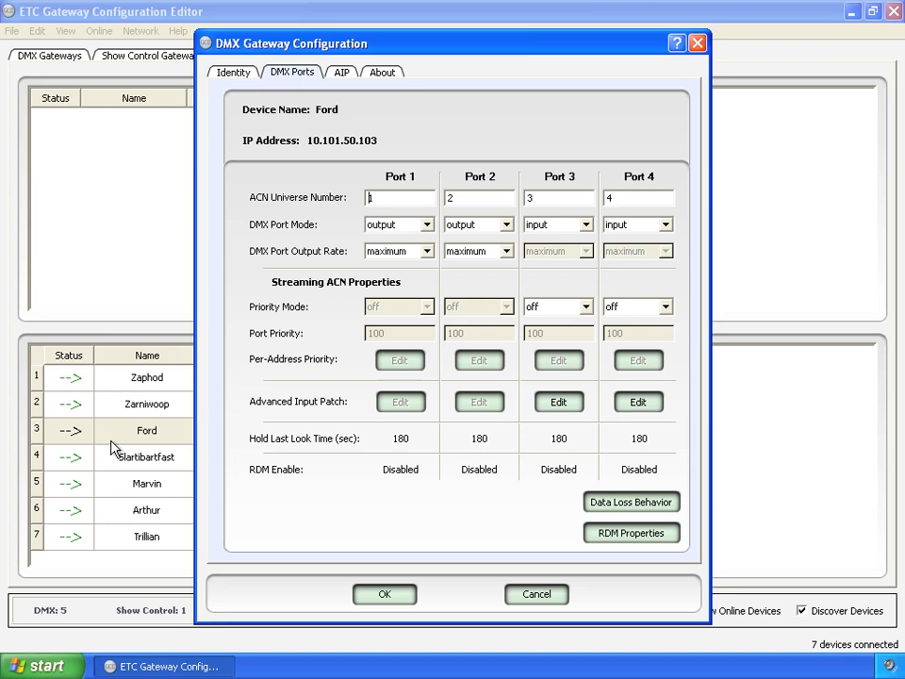
{"action": "mouse_move", "coordinate": [429, 230]}
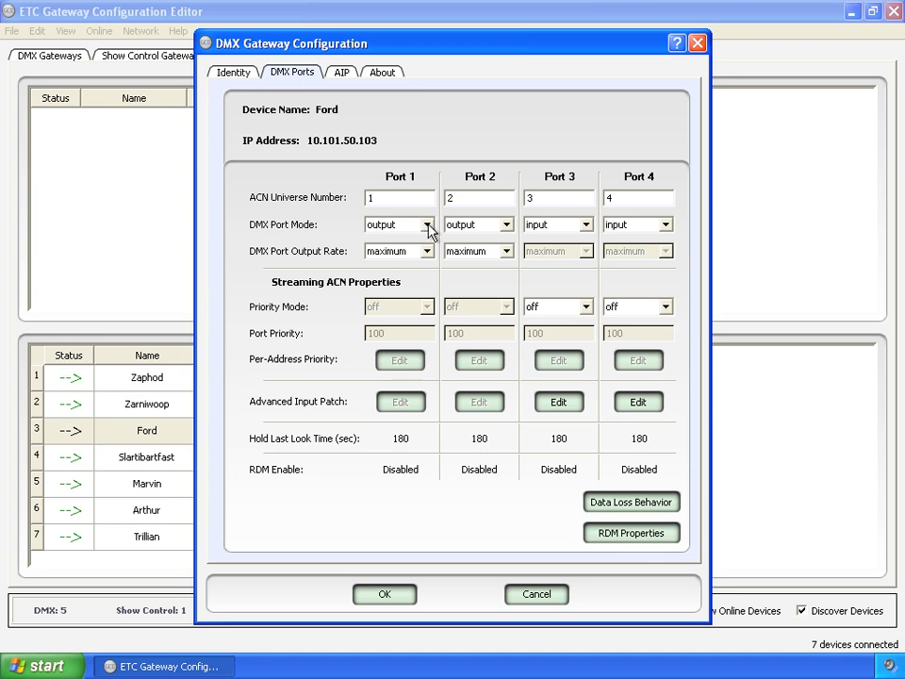
{"action": "left_click", "coordinate": [507, 225]}
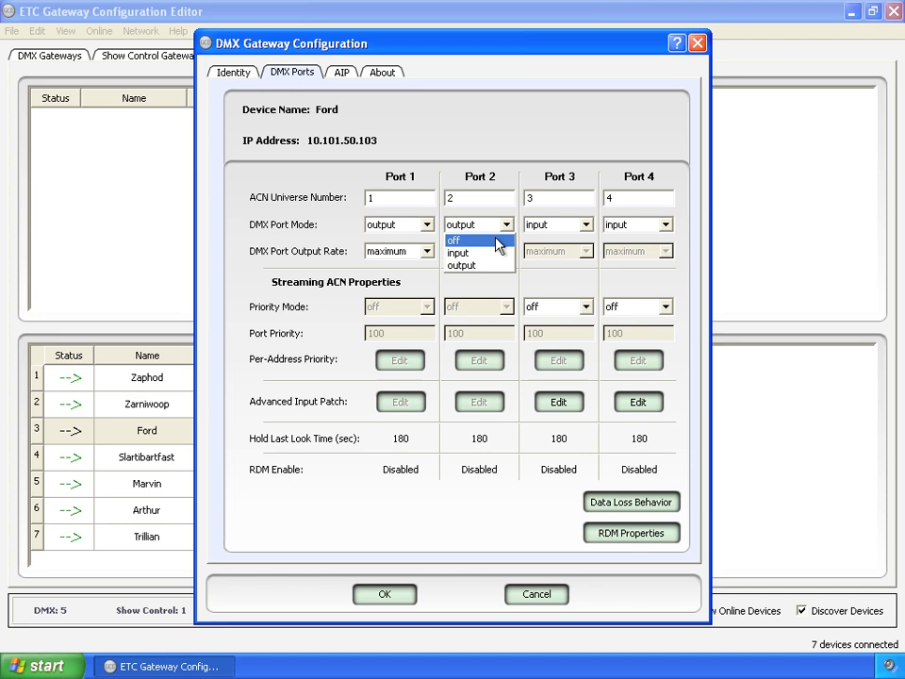
{"action": "mouse_move", "coordinate": [508, 181]}
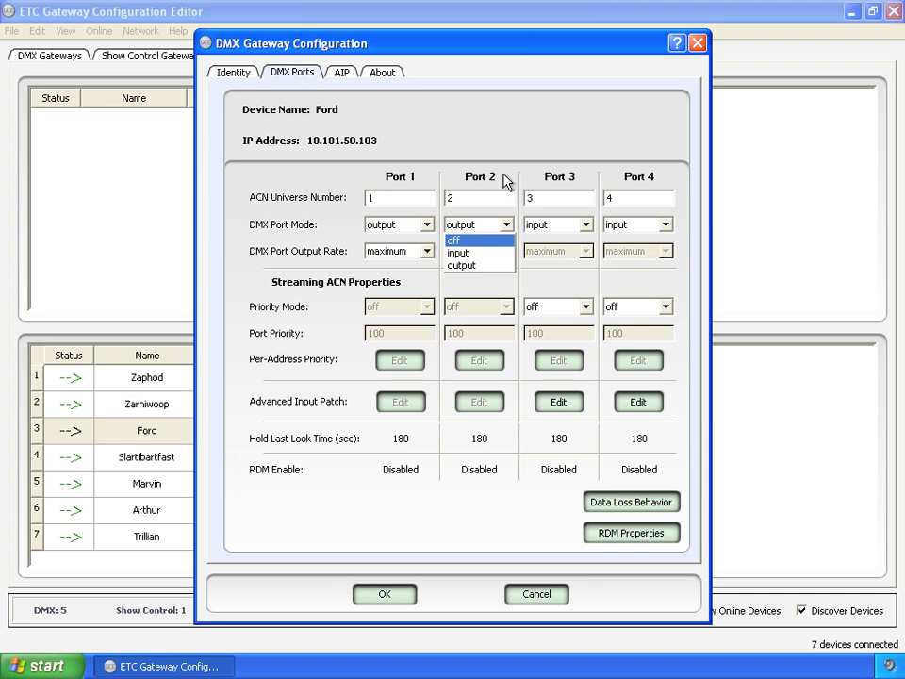
{"action": "left_click", "coordinate": [460, 264]}
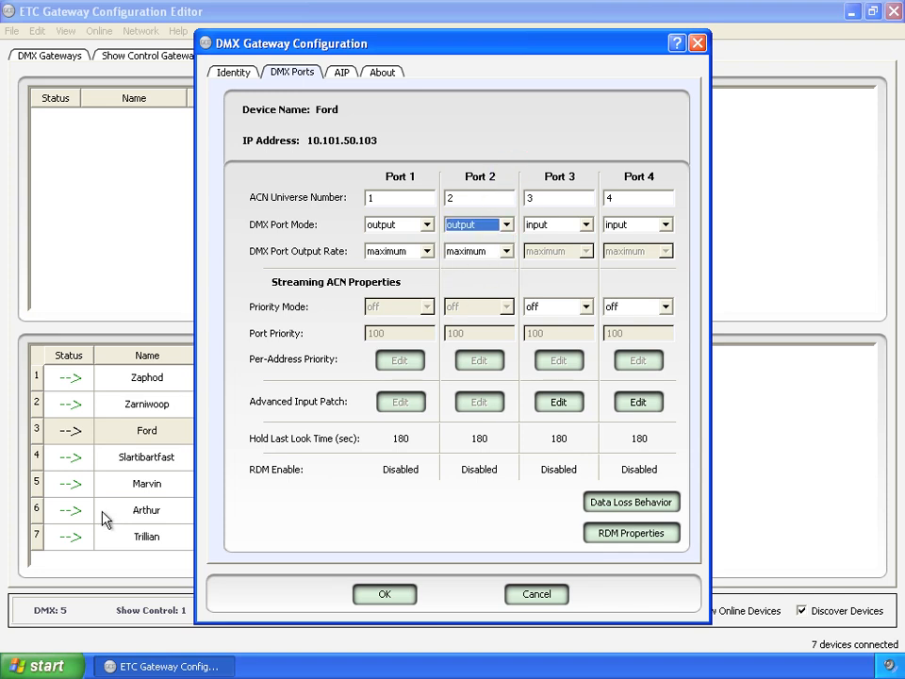
{"action": "mouse_move", "coordinate": [418, 276]}
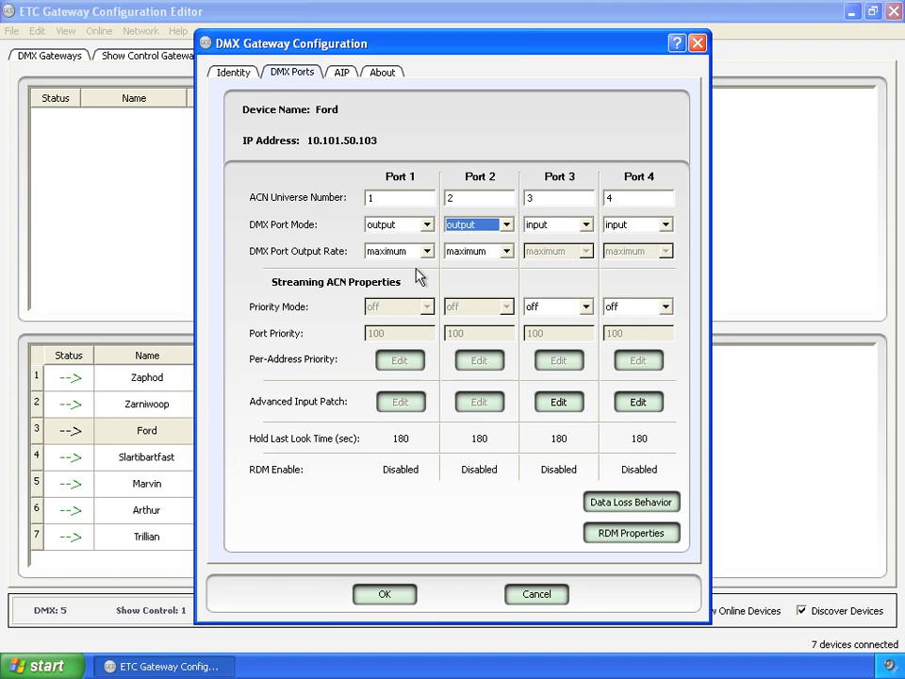
{"action": "mouse_move", "coordinate": [430, 254]}
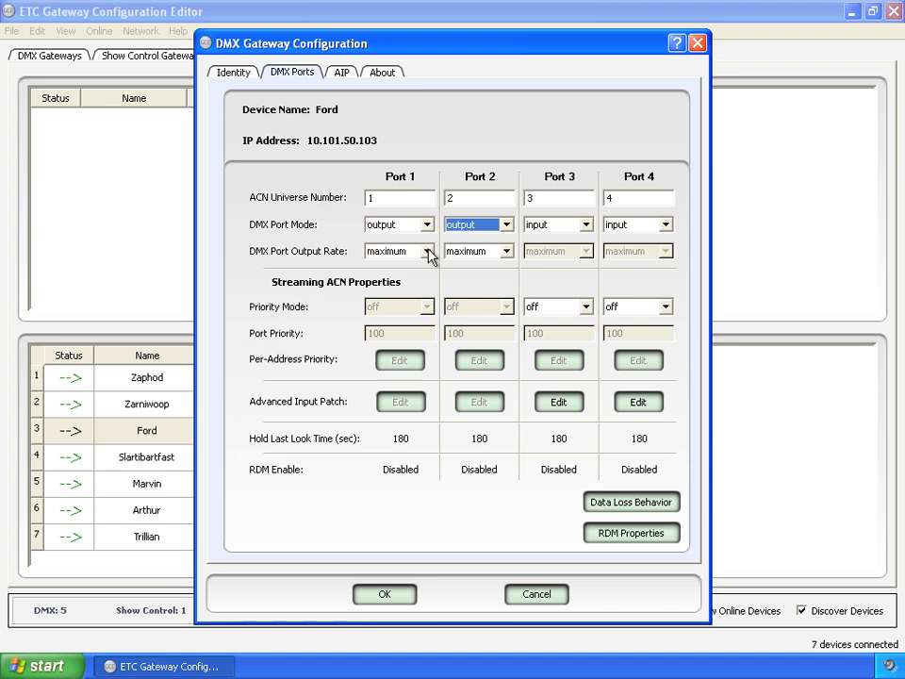
Choose 'synced' as Port 1's DMX output rate, leaving Port 2 at maximum.
{"action": "left_click", "coordinate": [426, 251]}
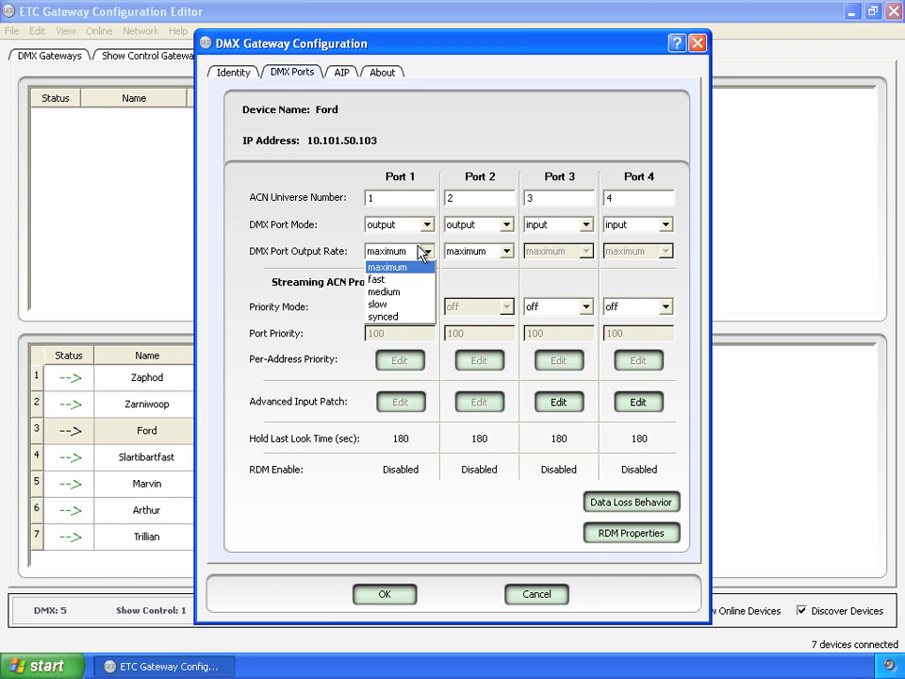
{"action": "mouse_move", "coordinate": [414, 303]}
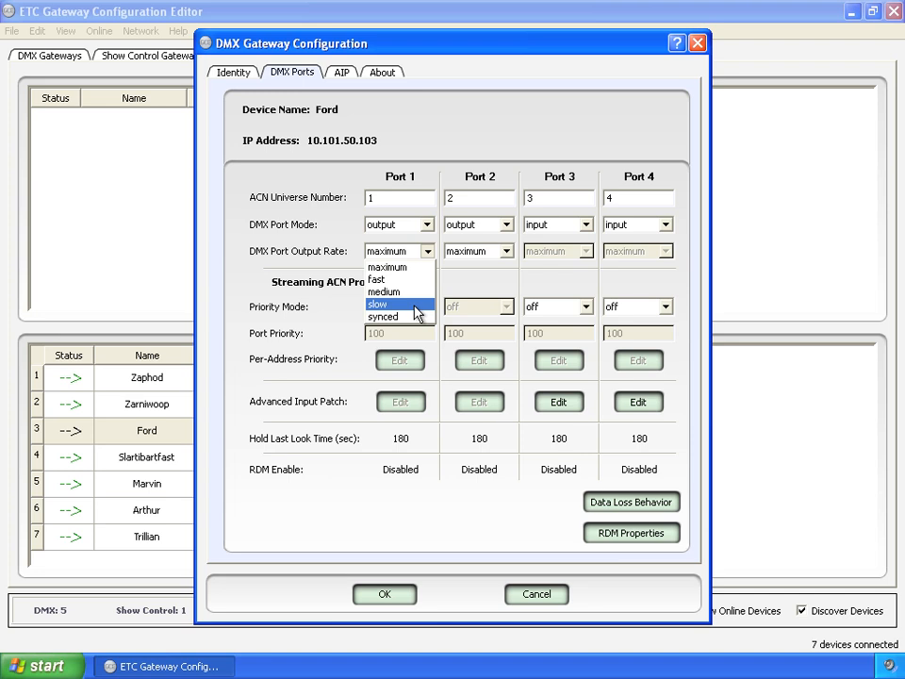
{"action": "mouse_move", "coordinate": [396, 317]}
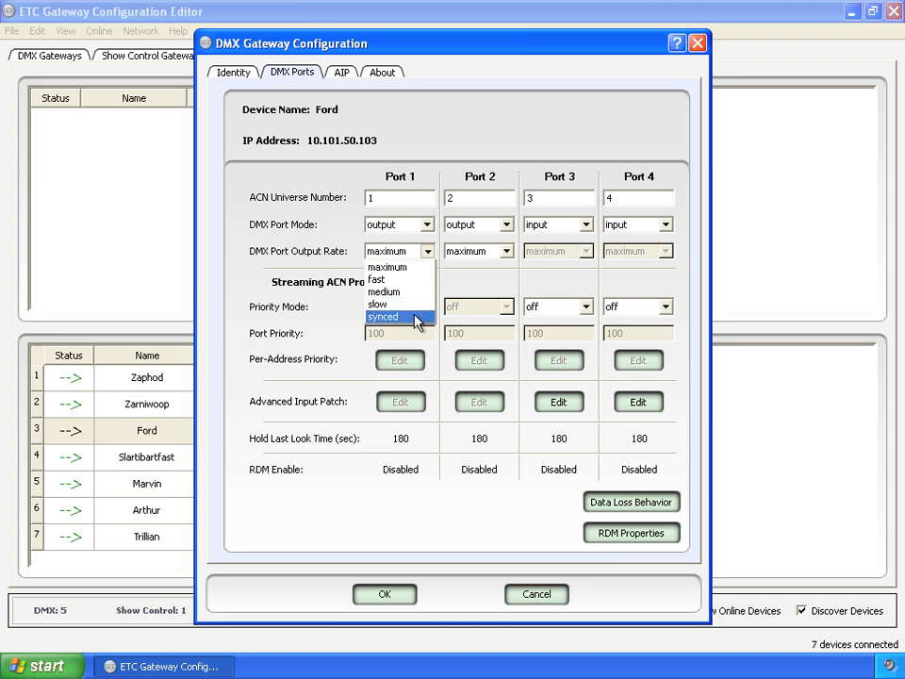
{"action": "left_click", "coordinate": [381, 317]}
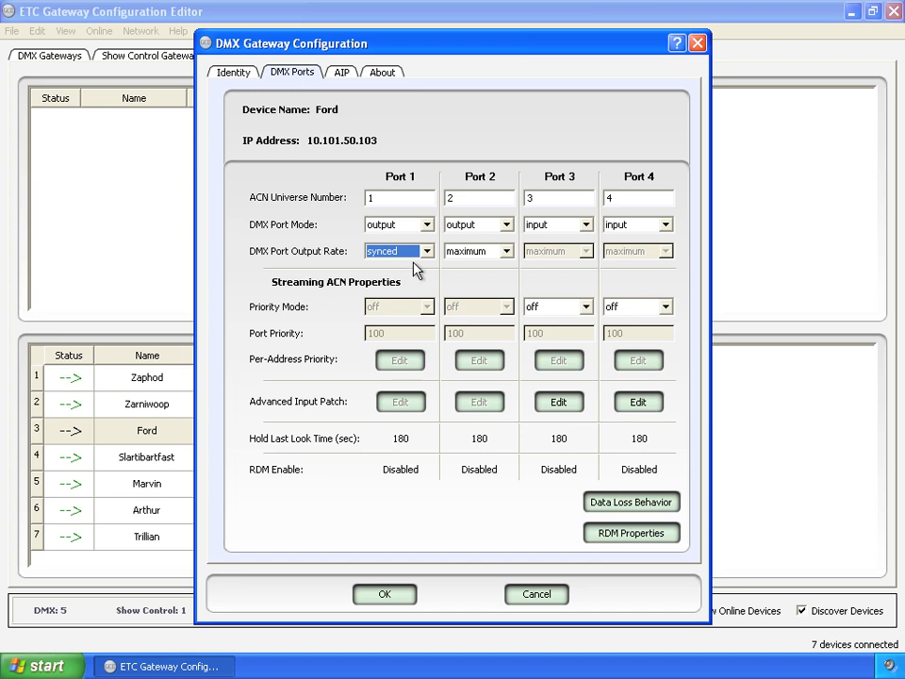
{"action": "mouse_move", "coordinate": [400, 224]}
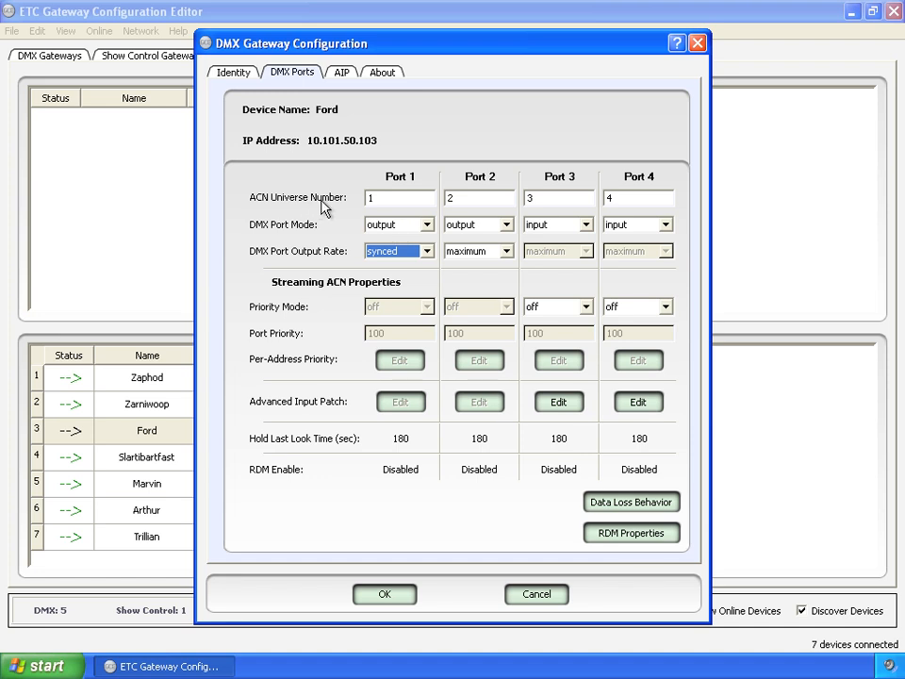
{"action": "mouse_move", "coordinate": [358, 209]}
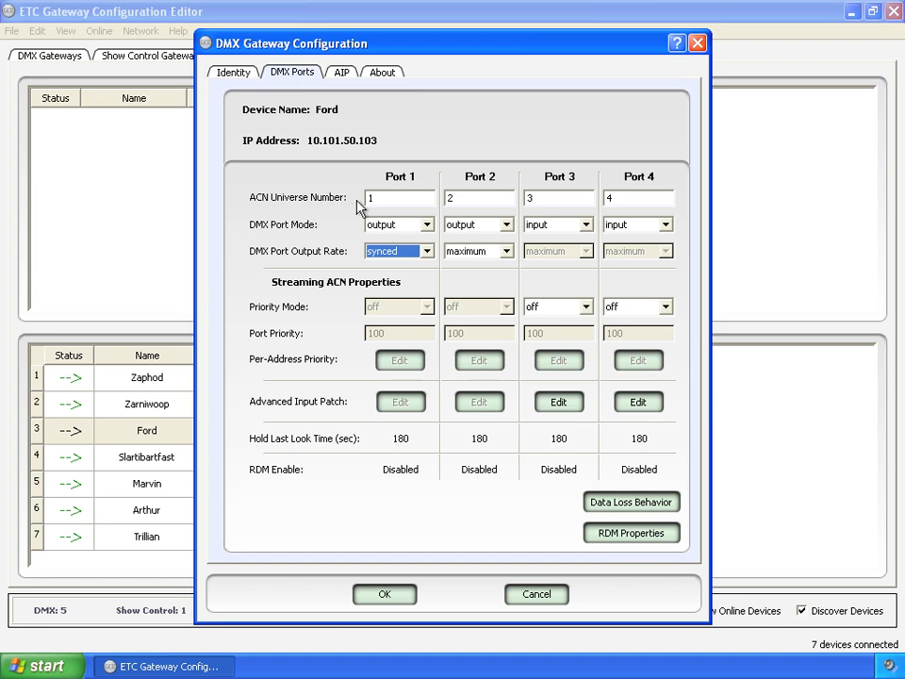
{"action": "mouse_move", "coordinate": [405, 200]}
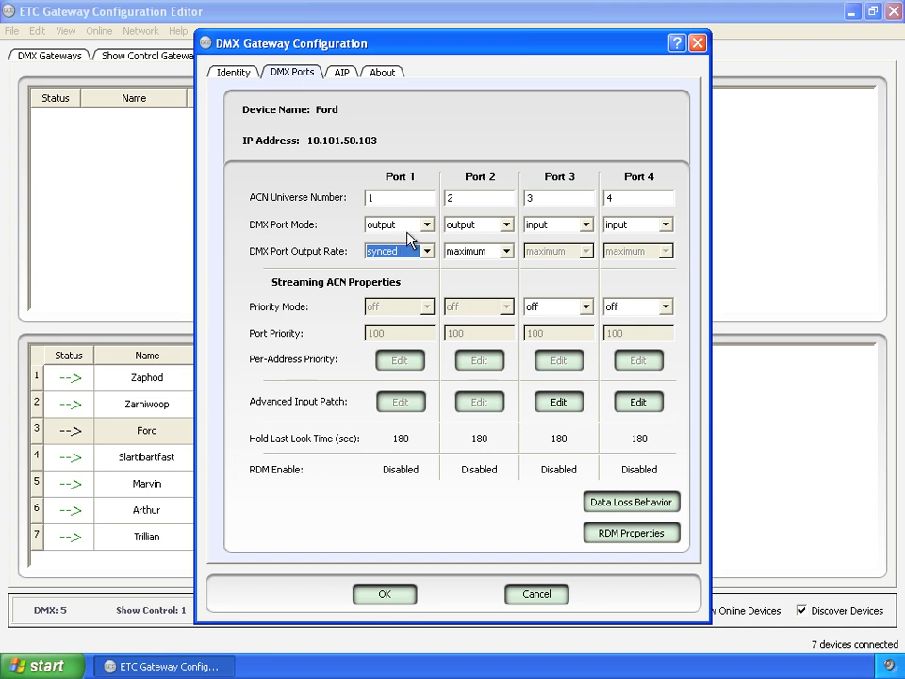
{"action": "mouse_move", "coordinate": [411, 230]}
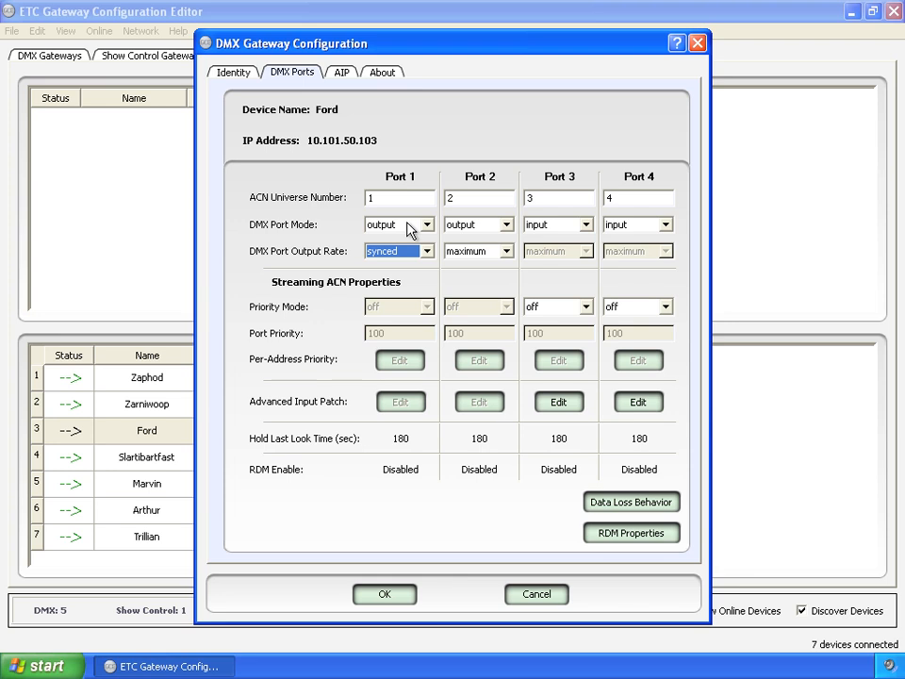
{"action": "mouse_move", "coordinate": [452, 264]}
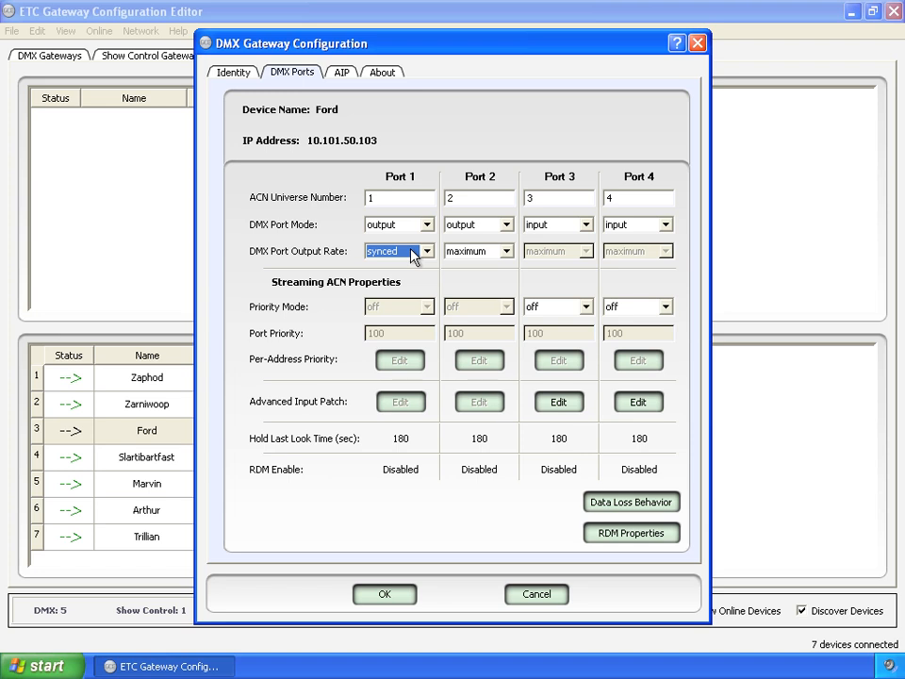
{"action": "mouse_move", "coordinate": [663, 140]}
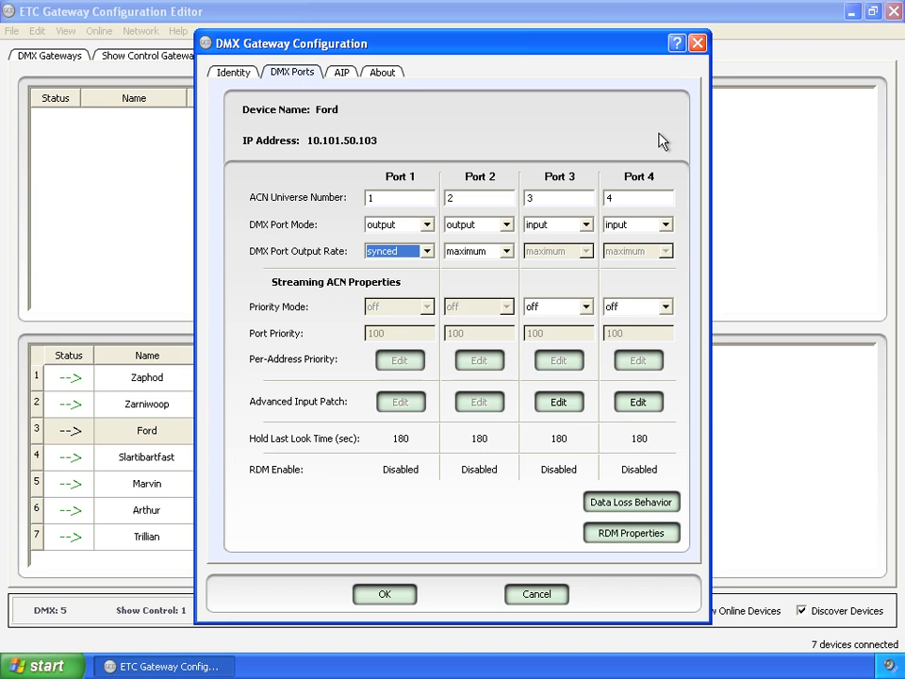
{"action": "mouse_move", "coordinate": [675, 44]}
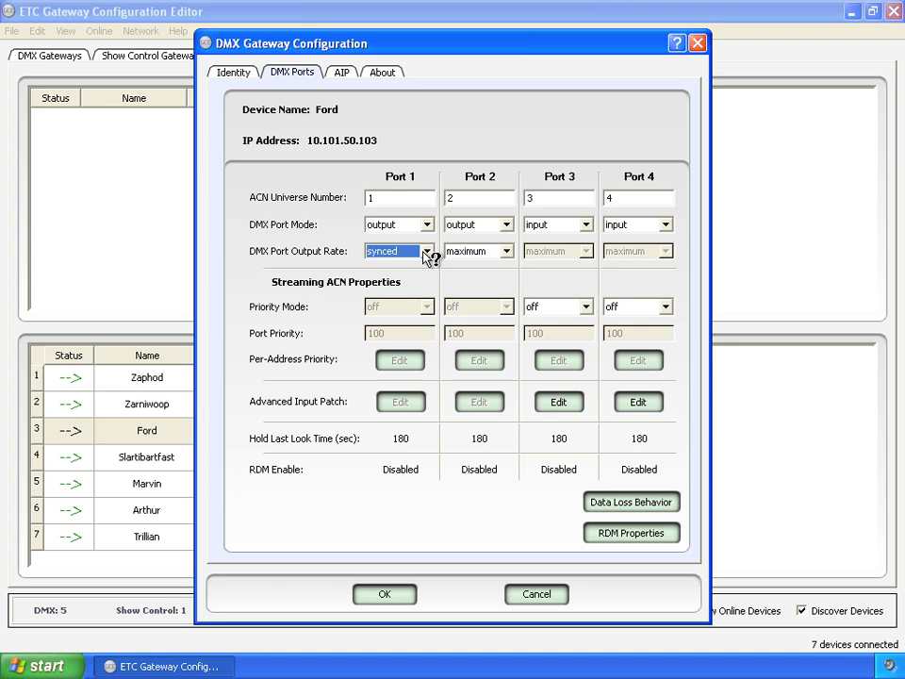
{"action": "mouse_move", "coordinate": [405, 298]}
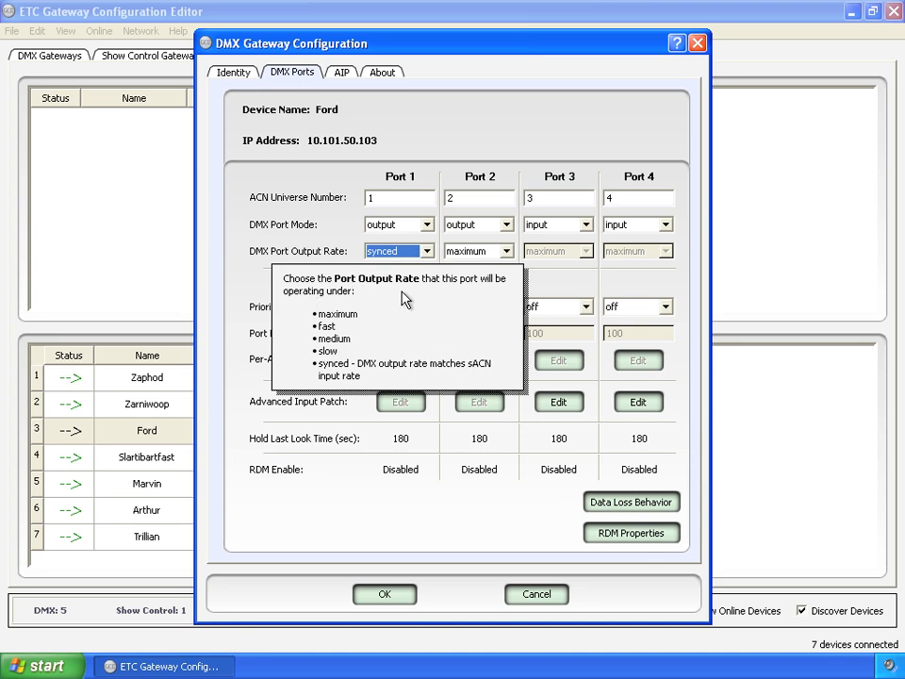
{"action": "mouse_move", "coordinate": [332, 377]}
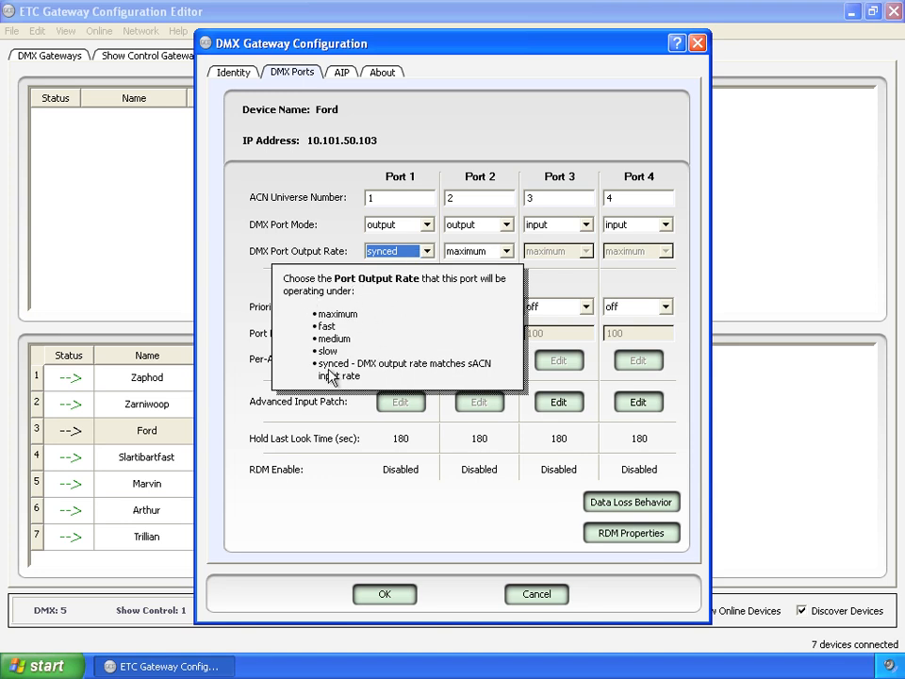
{"action": "mouse_move", "coordinate": [379, 372]}
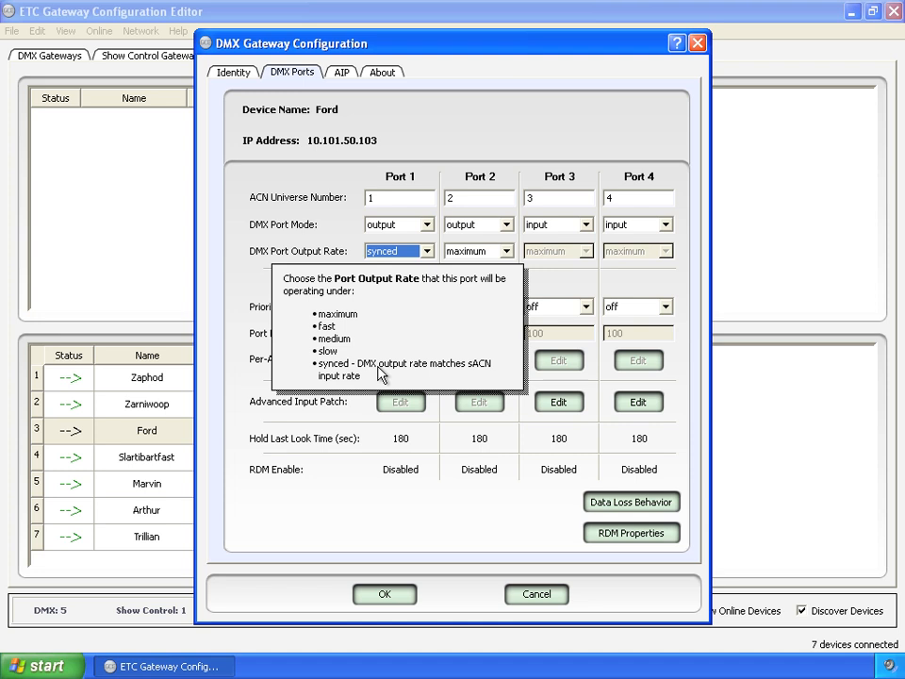
{"action": "mouse_move", "coordinate": [489, 379]}
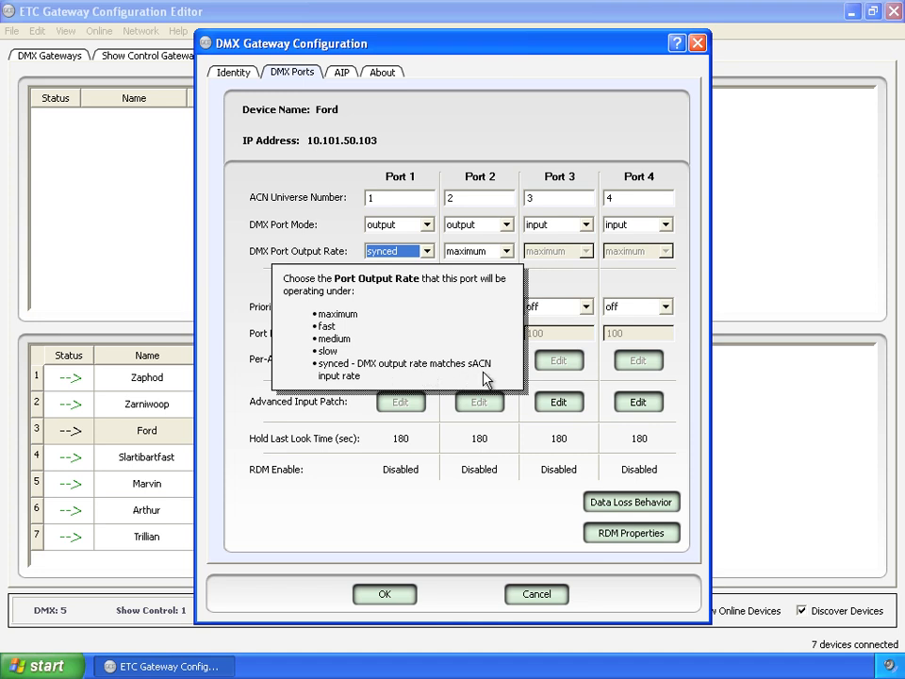
{"action": "mouse_move", "coordinate": [403, 339]}
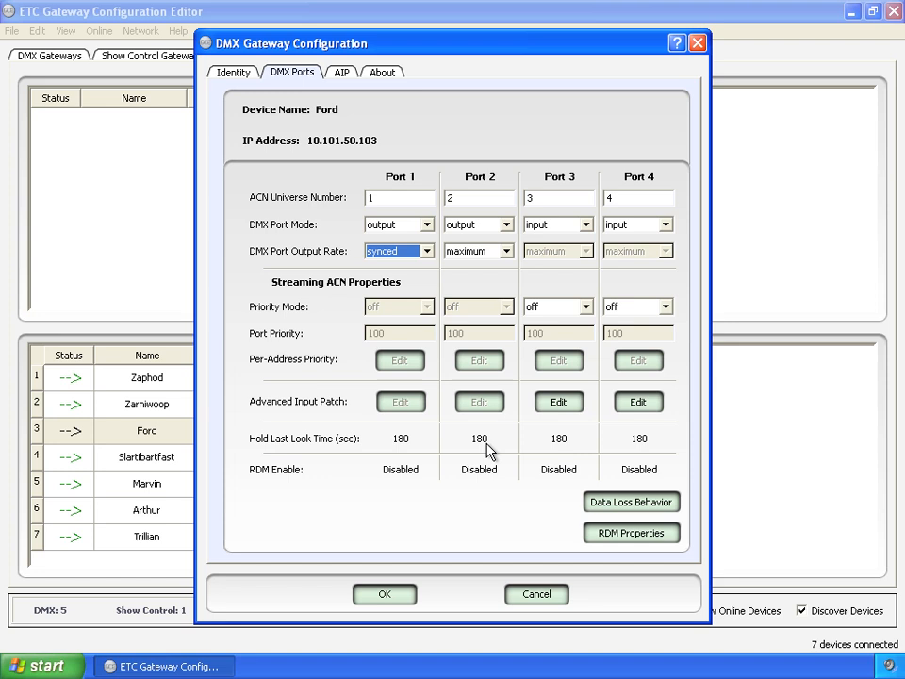
{"action": "mouse_move", "coordinate": [462, 443]}
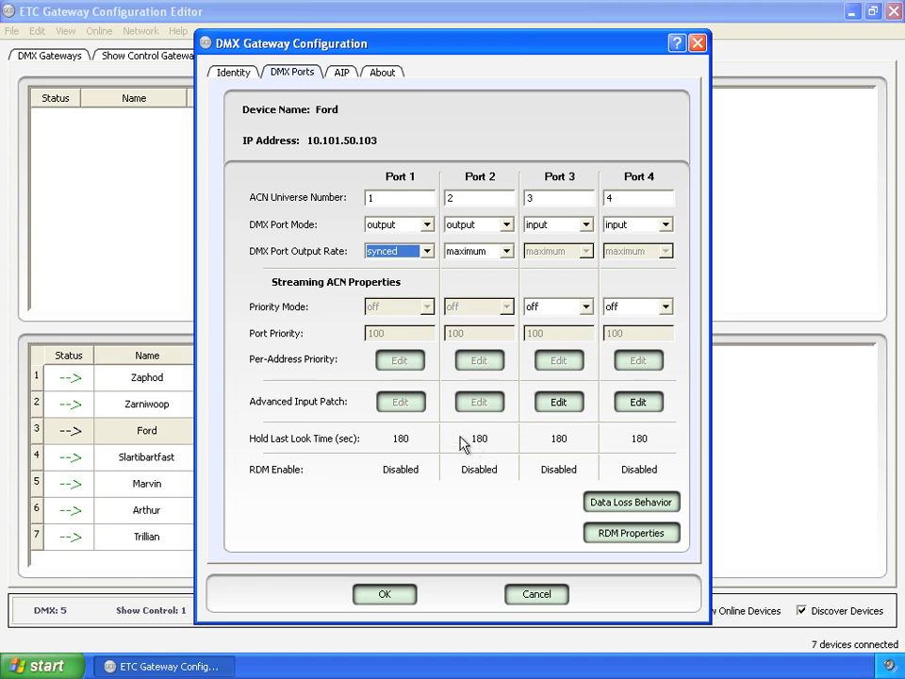
{"action": "mouse_move", "coordinate": [458, 310]}
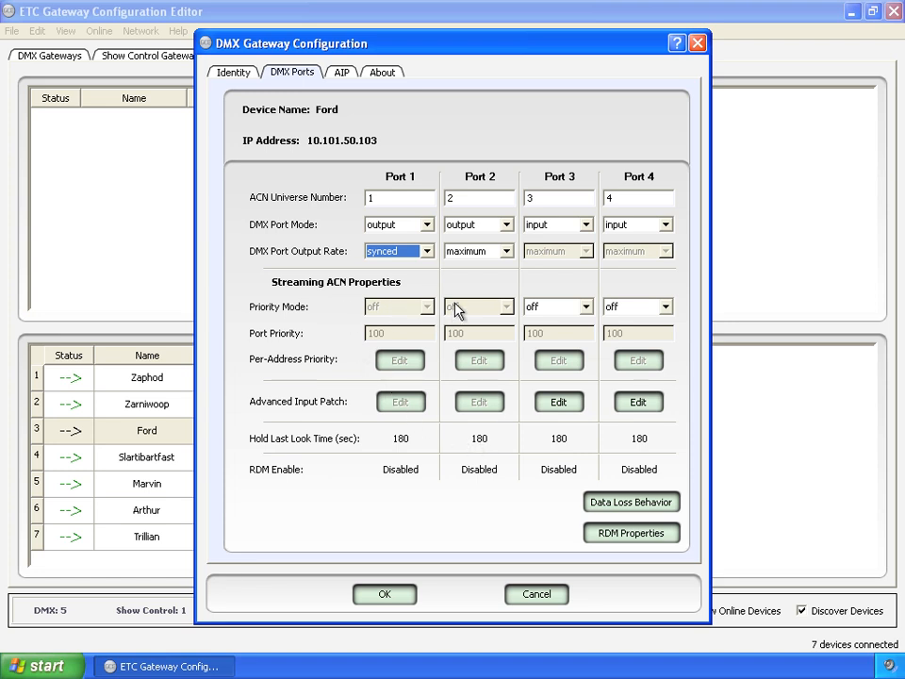
{"action": "mouse_move", "coordinate": [444, 317]}
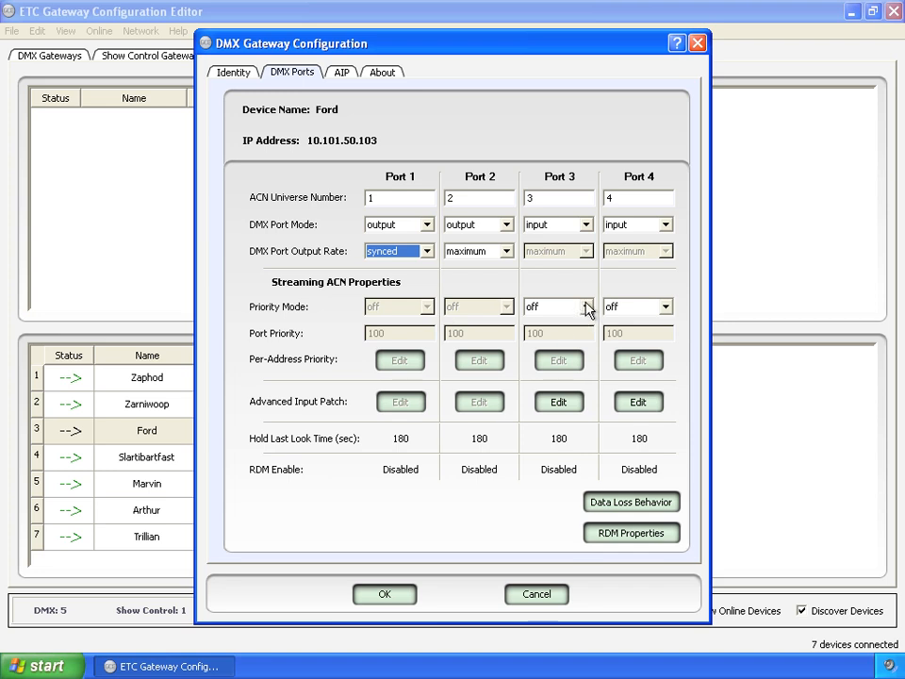
Give Port 3 per-port priority and Port 4 per-address priority, then view Port 4's per-address priorities.
{"action": "left_click", "coordinate": [584, 305]}
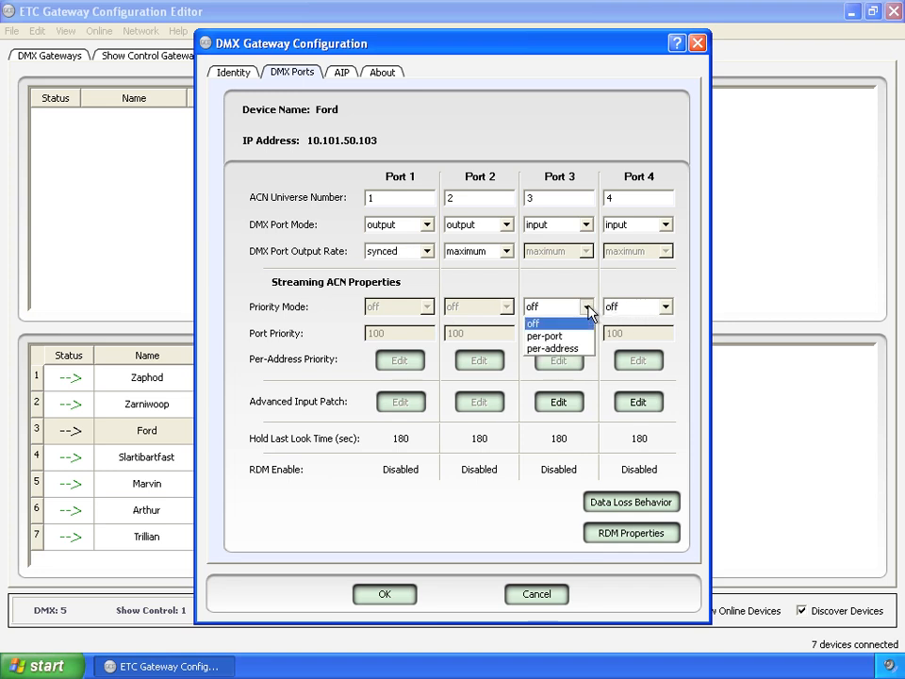
{"action": "left_click", "coordinate": [543, 336]}
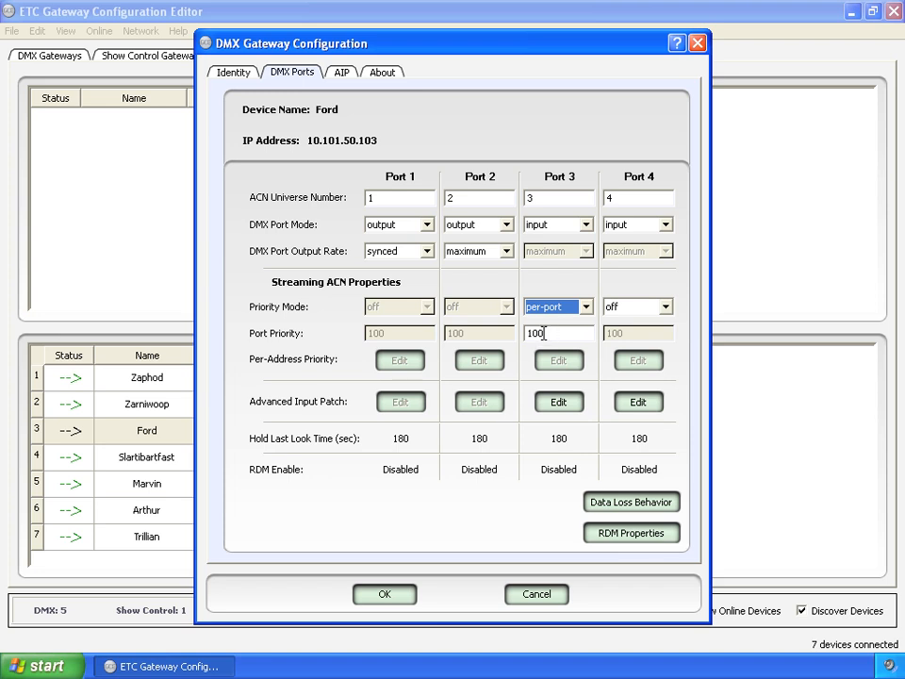
{"action": "left_click", "coordinate": [660, 305]}
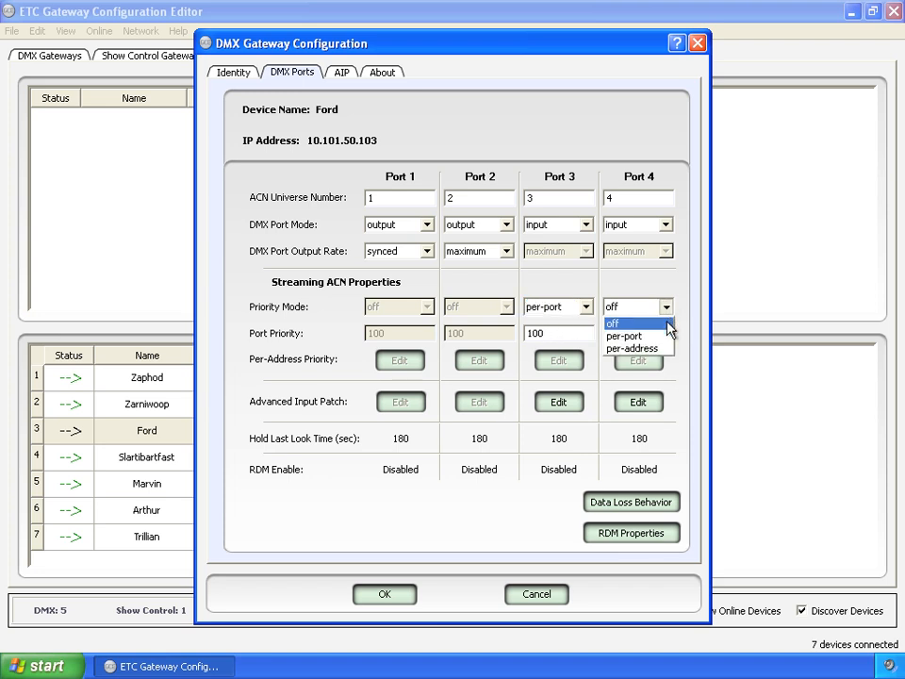
{"action": "left_click", "coordinate": [634, 347]}
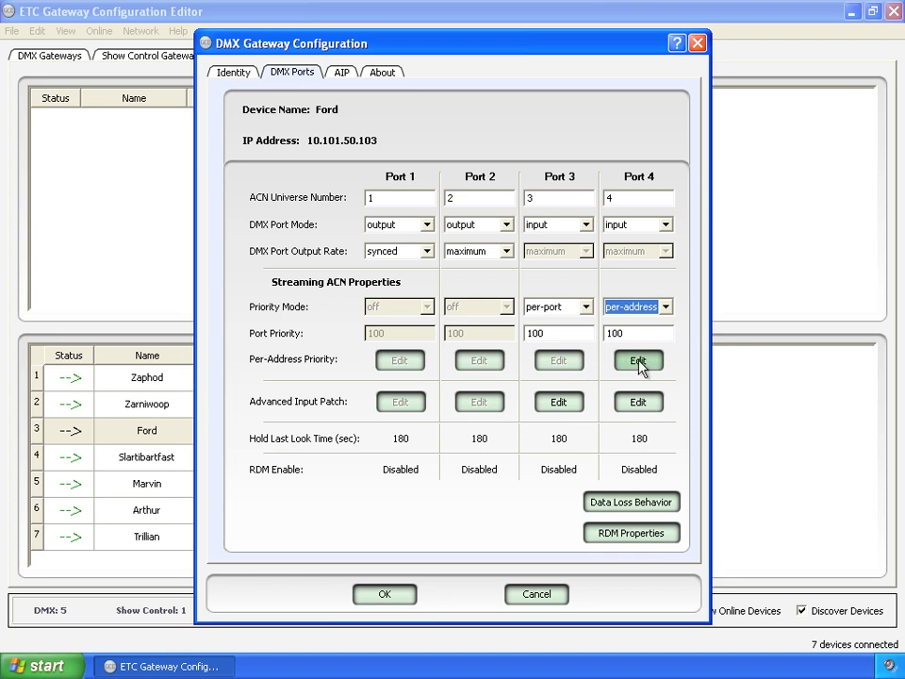
{"action": "left_click", "coordinate": [638, 360]}
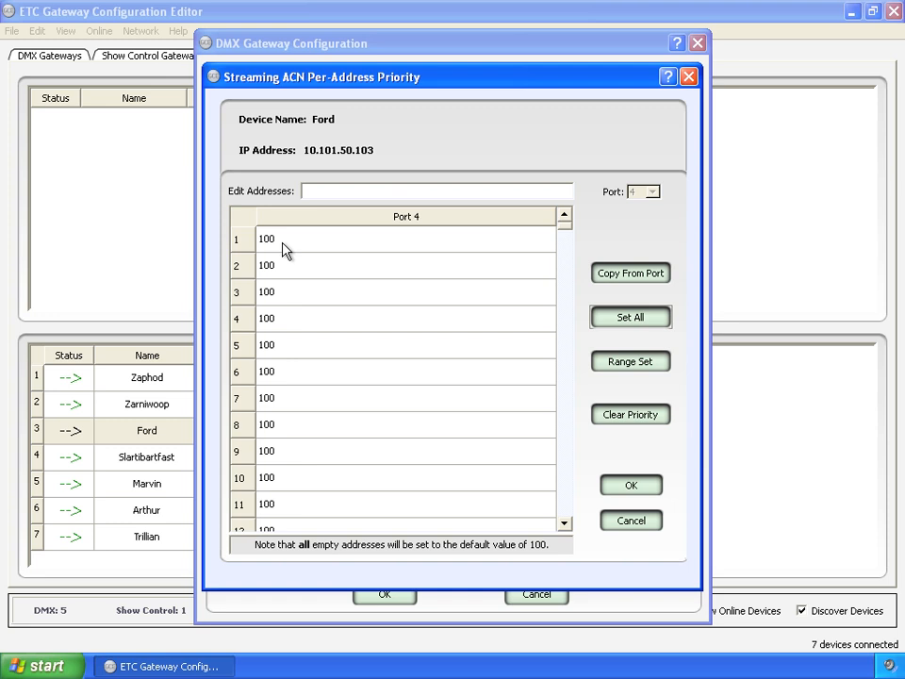
{"action": "mouse_move", "coordinate": [264, 249]}
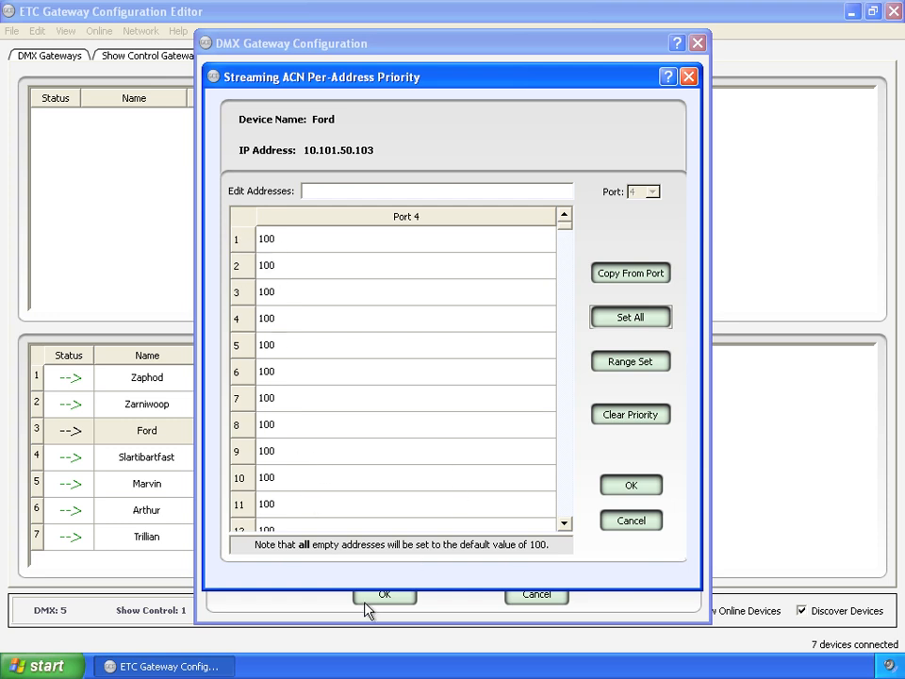
{"action": "mouse_move", "coordinate": [641, 353]}
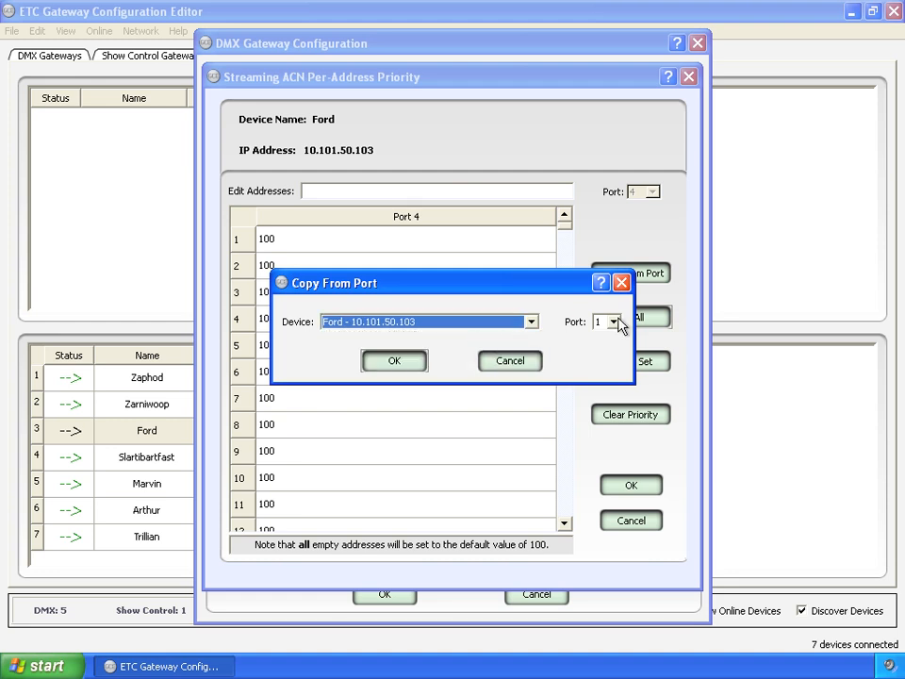
{"action": "left_click", "coordinate": [615, 320]}
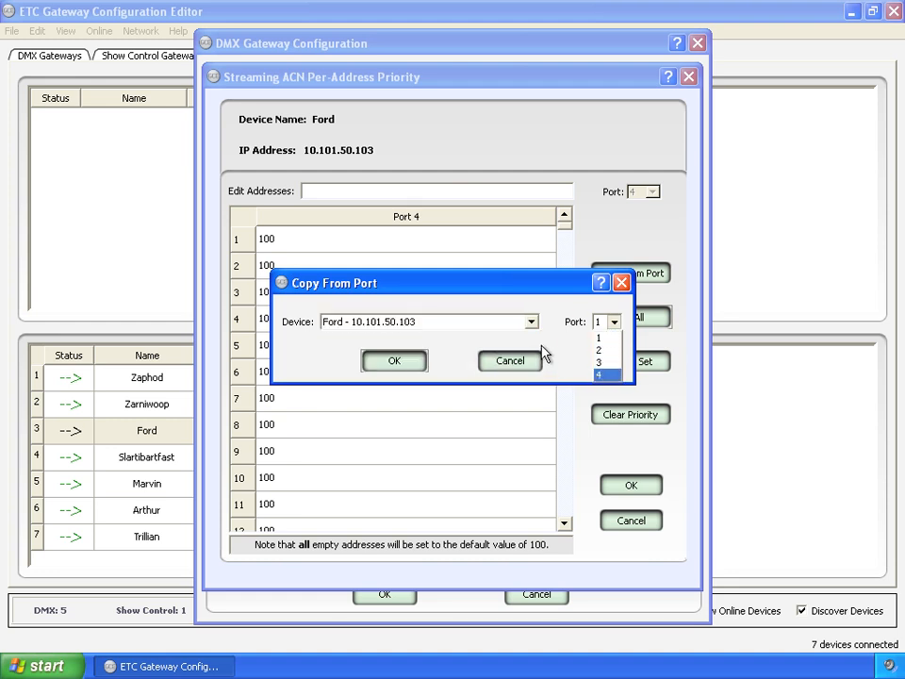
{"action": "left_click", "coordinate": [509, 362]}
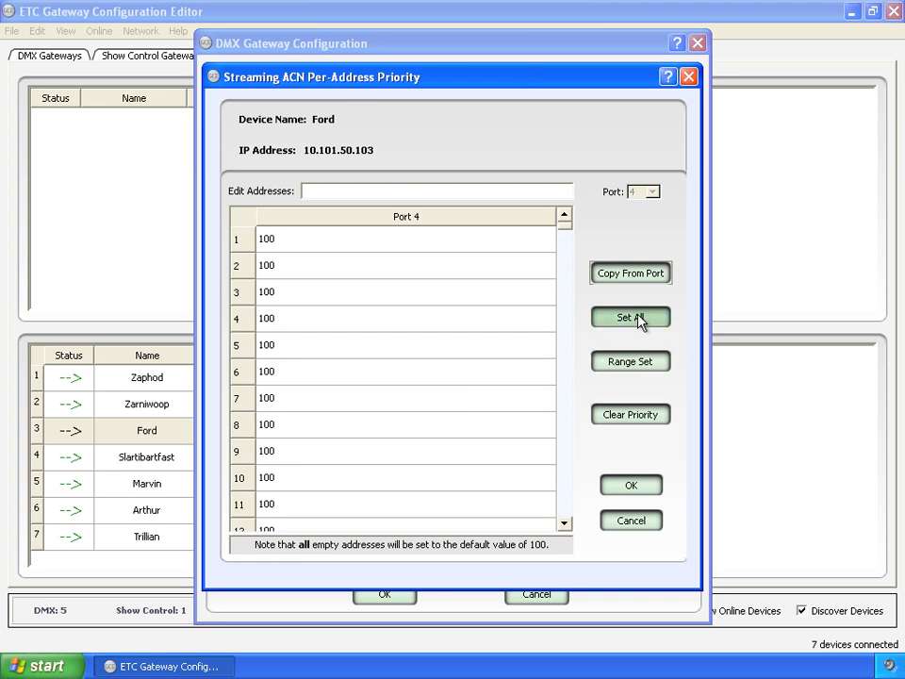
{"action": "mouse_move", "coordinate": [290, 238]}
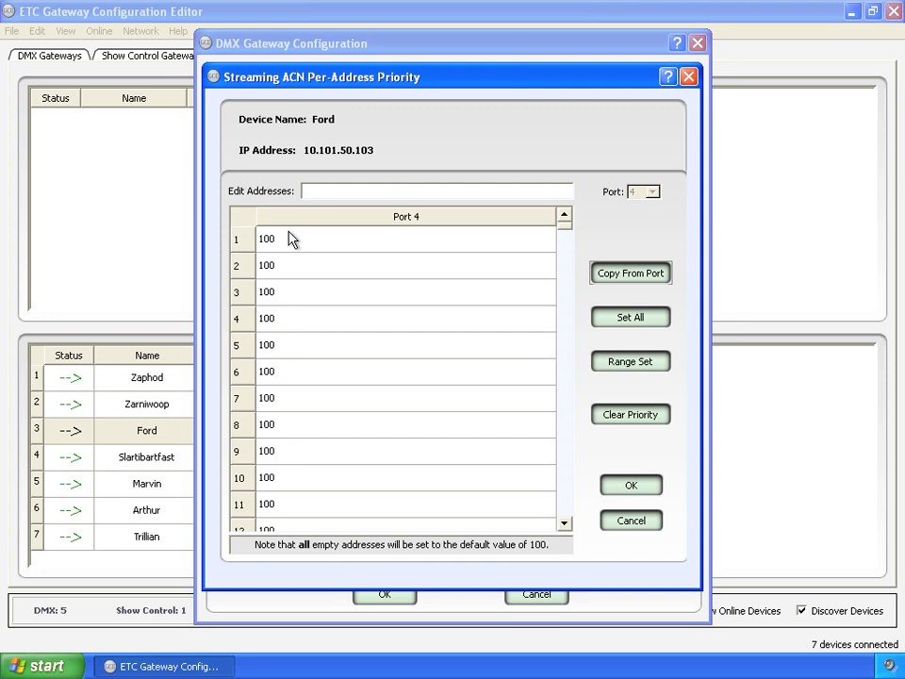
{"action": "mouse_move", "coordinate": [652, 351]}
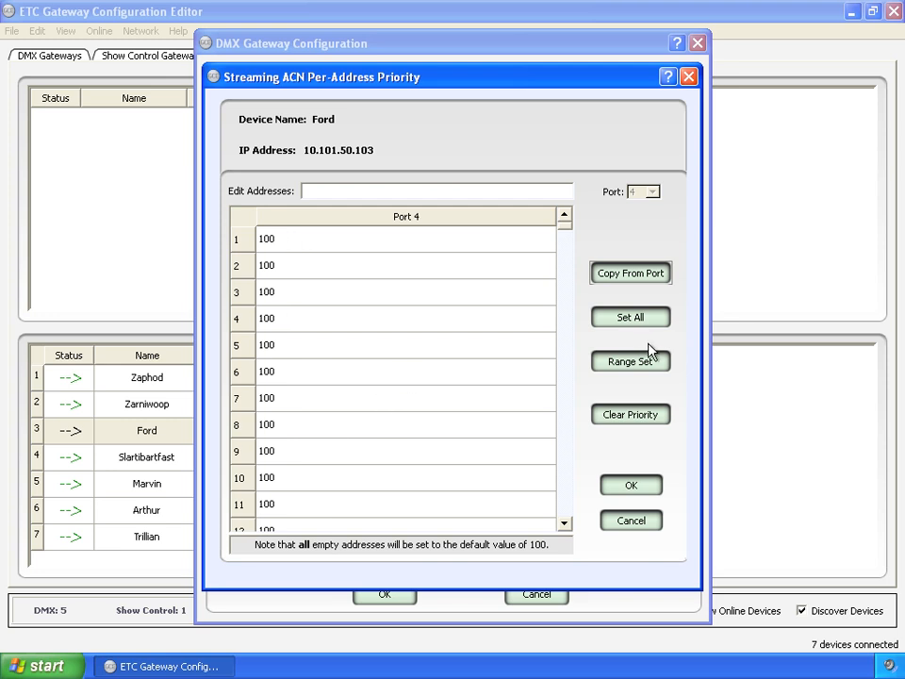
{"action": "mouse_move", "coordinate": [629, 414]}
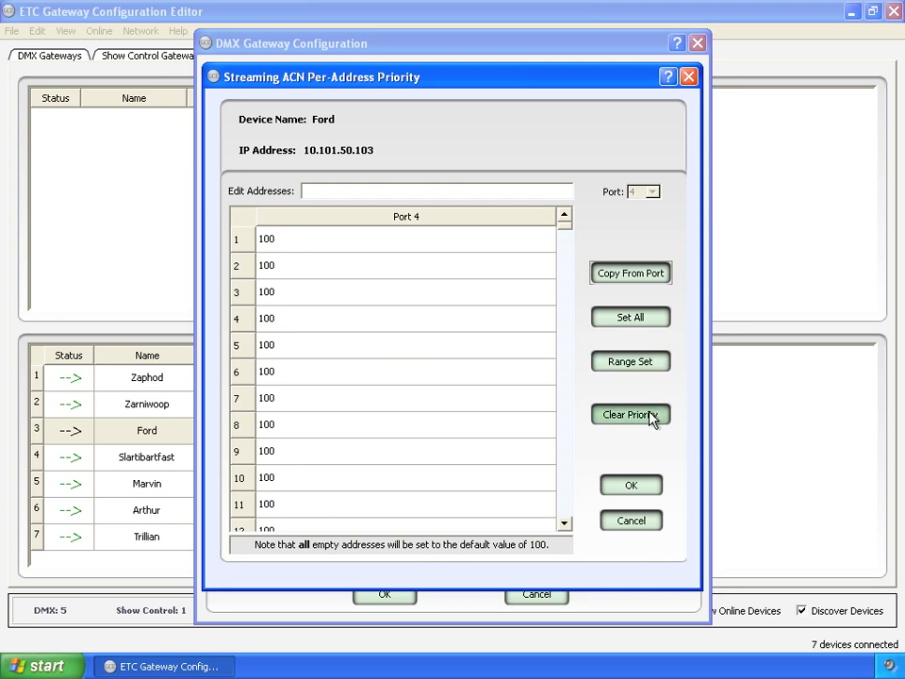
{"action": "mouse_move", "coordinate": [592, 463]}
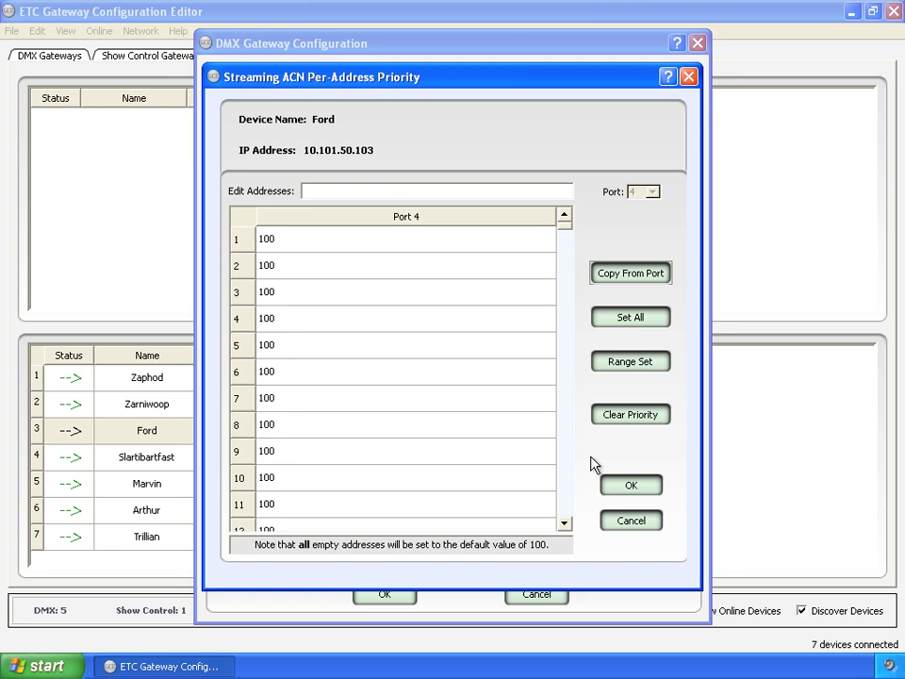
{"action": "mouse_move", "coordinate": [285, 241]}
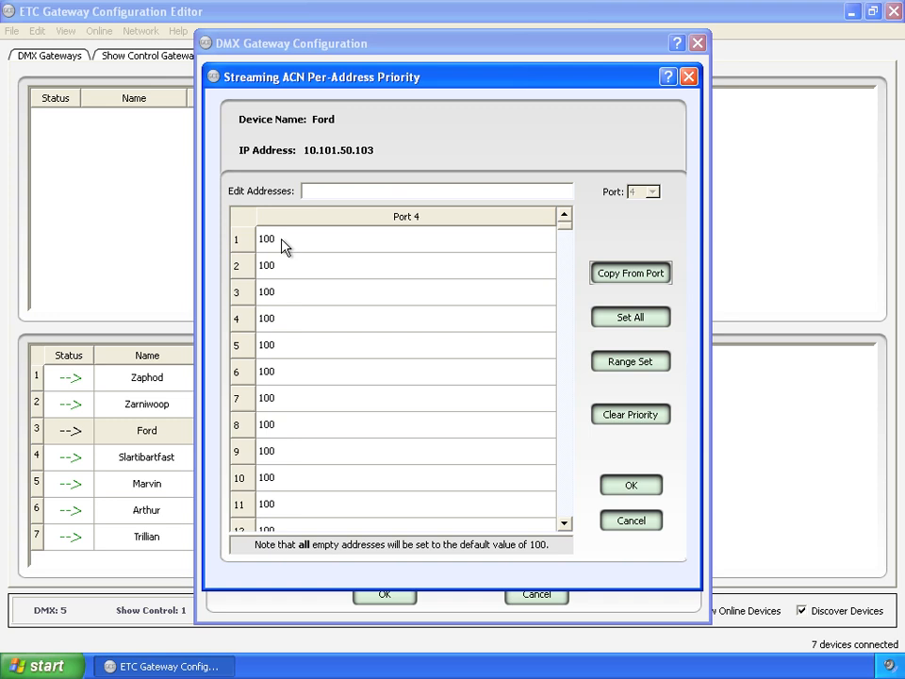
{"action": "left_click", "coordinate": [630, 520]}
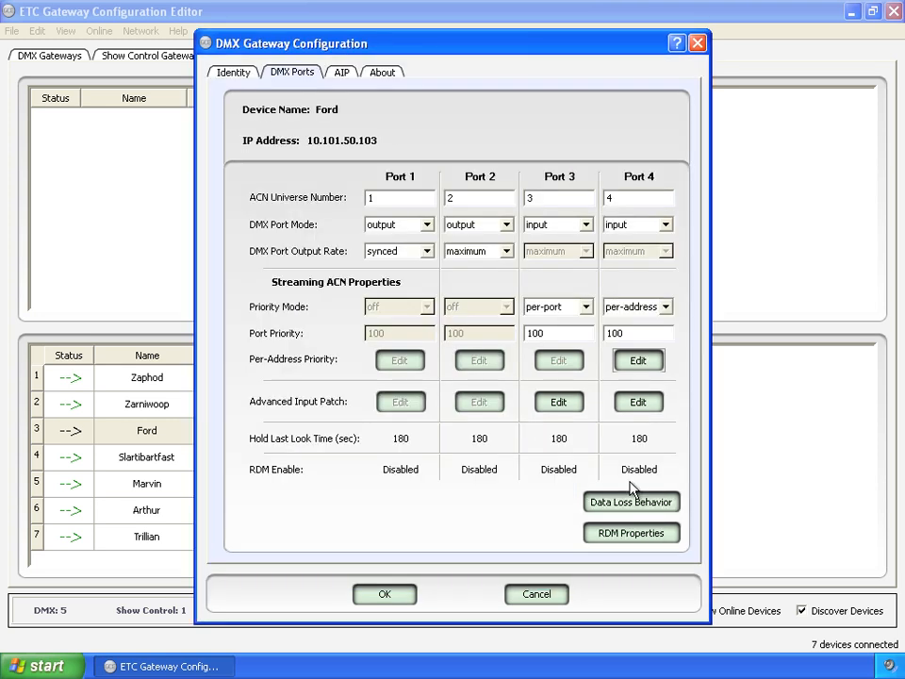
{"action": "mouse_move", "coordinate": [675, 413]}
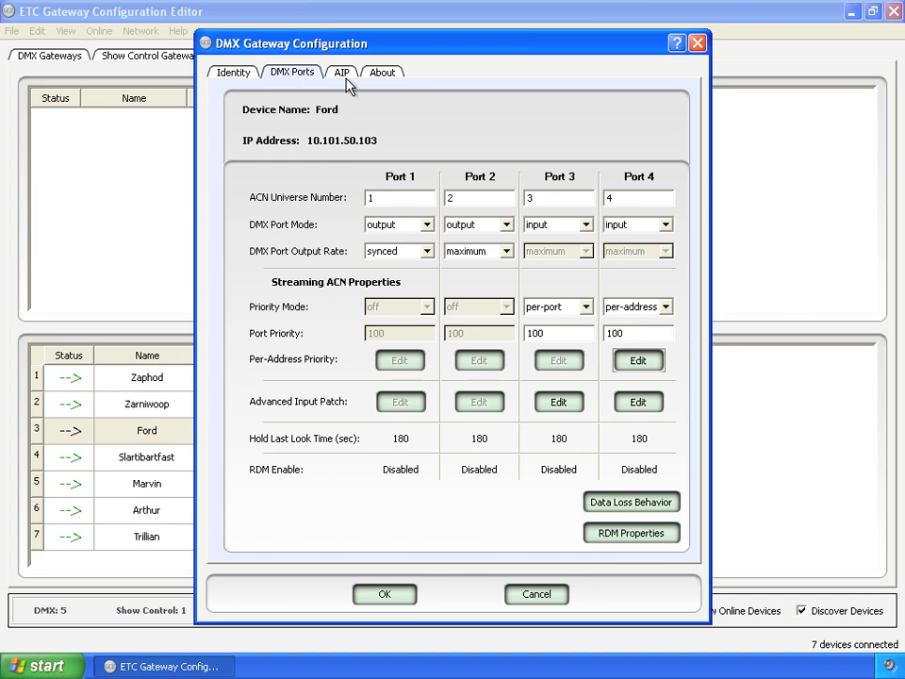
{"action": "mouse_move", "coordinate": [362, 455]}
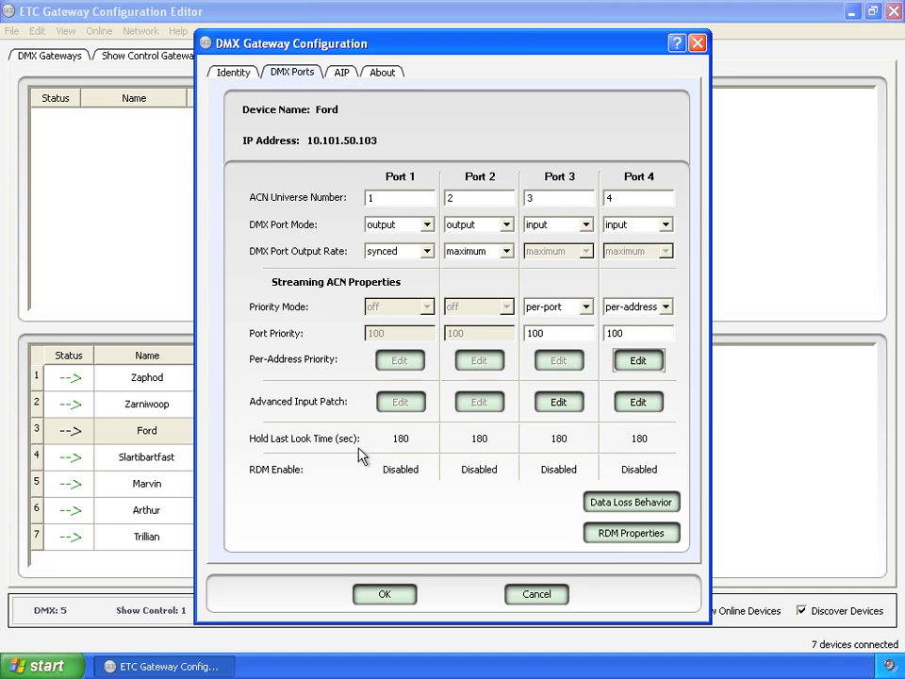
{"action": "mouse_move", "coordinate": [430, 453]}
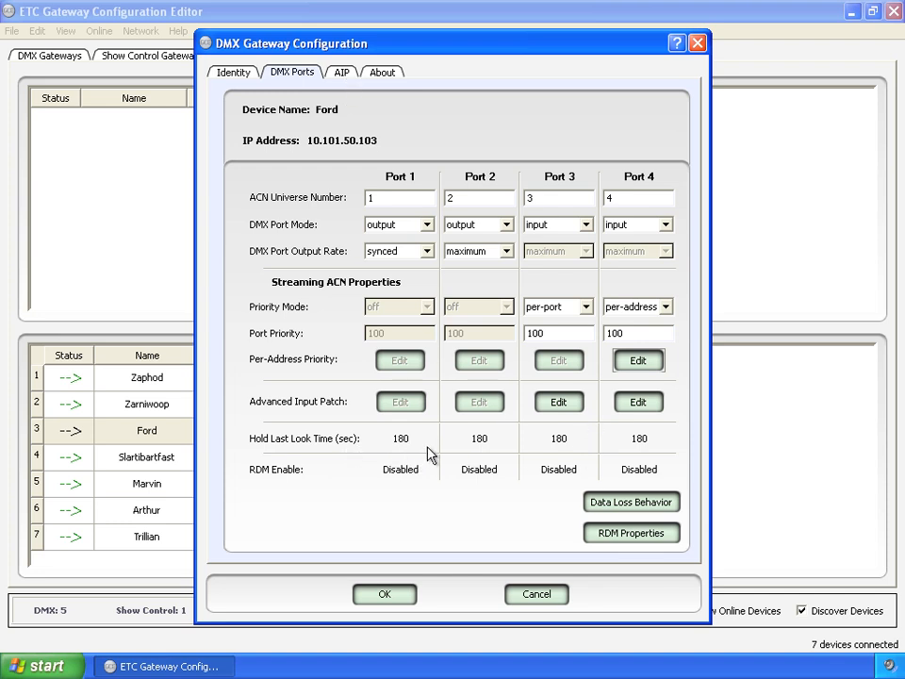
{"action": "mouse_move", "coordinate": [653, 451]}
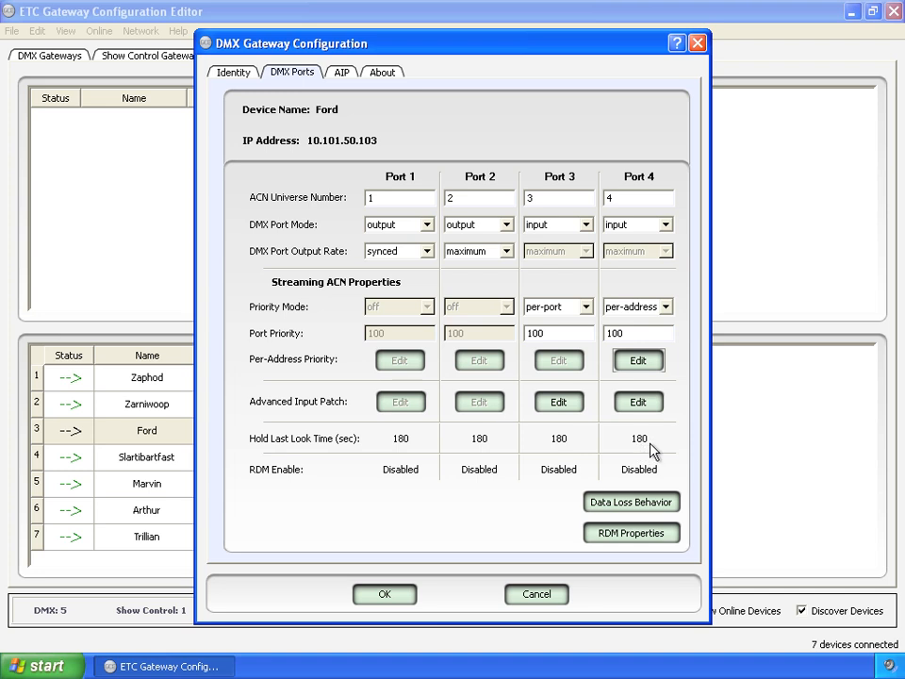
{"action": "mouse_move", "coordinate": [626, 468]}
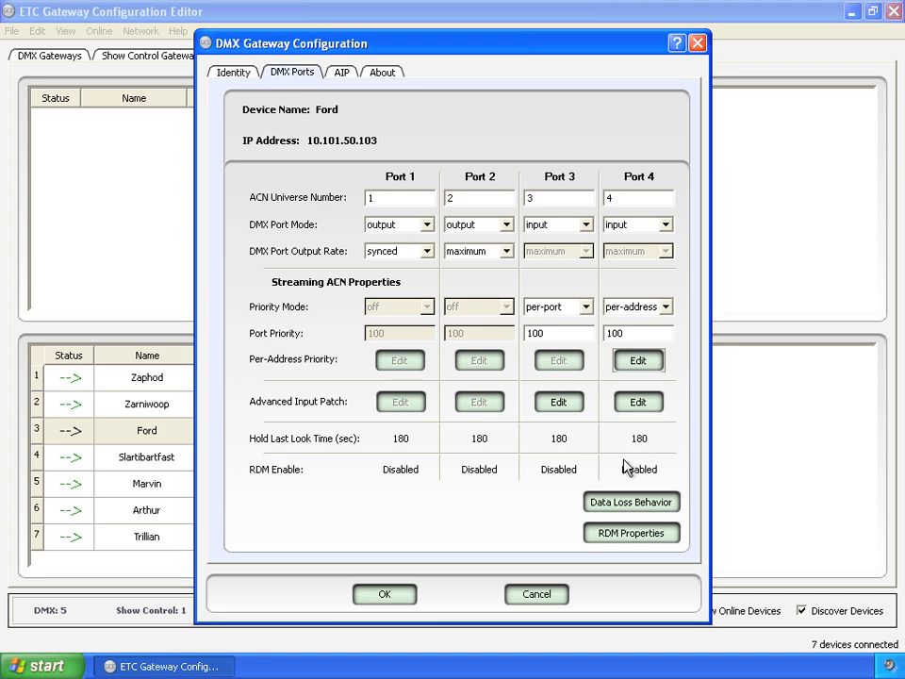
{"action": "mouse_move", "coordinate": [631, 501]}
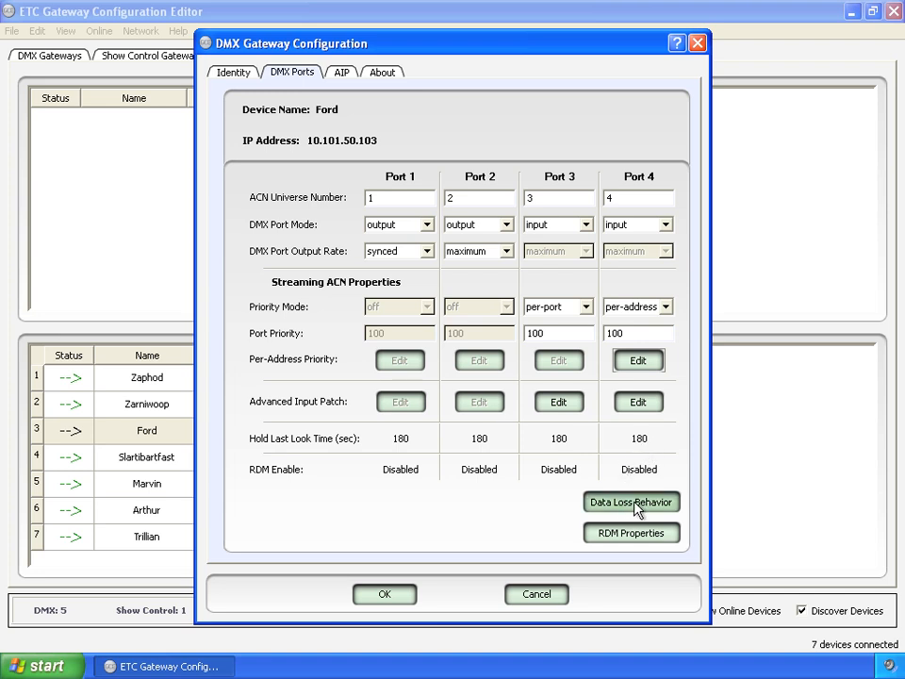
{"action": "mouse_move", "coordinate": [294, 486]}
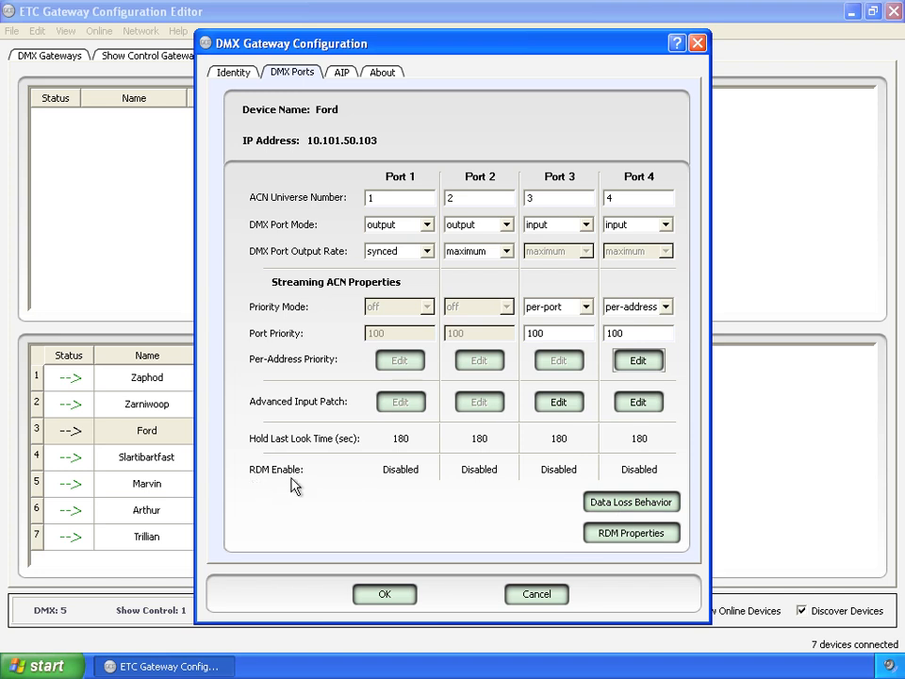
{"action": "mouse_move", "coordinate": [479, 481]}
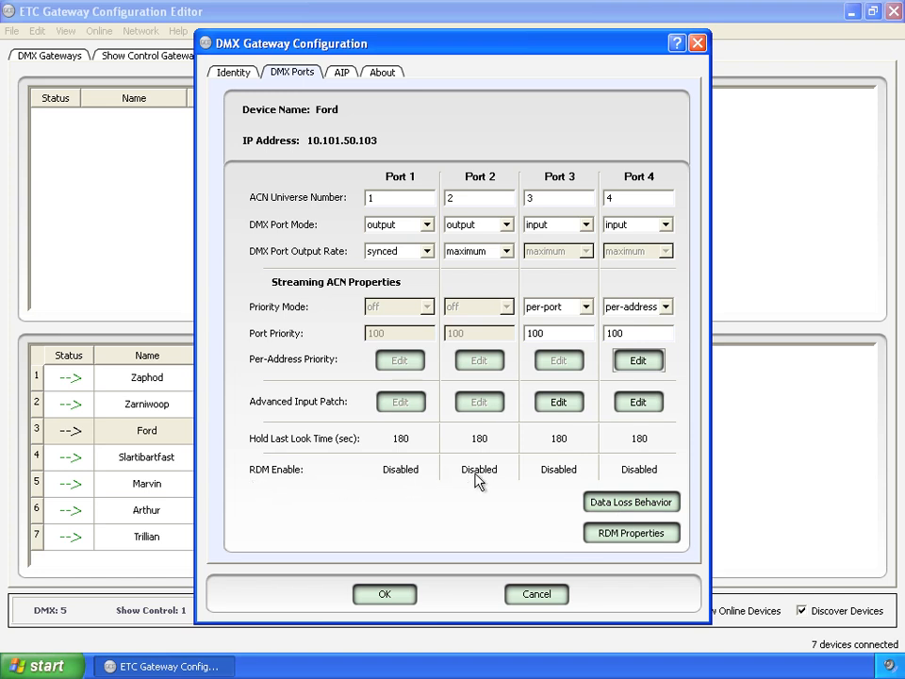
{"action": "mouse_move", "coordinate": [641, 476]}
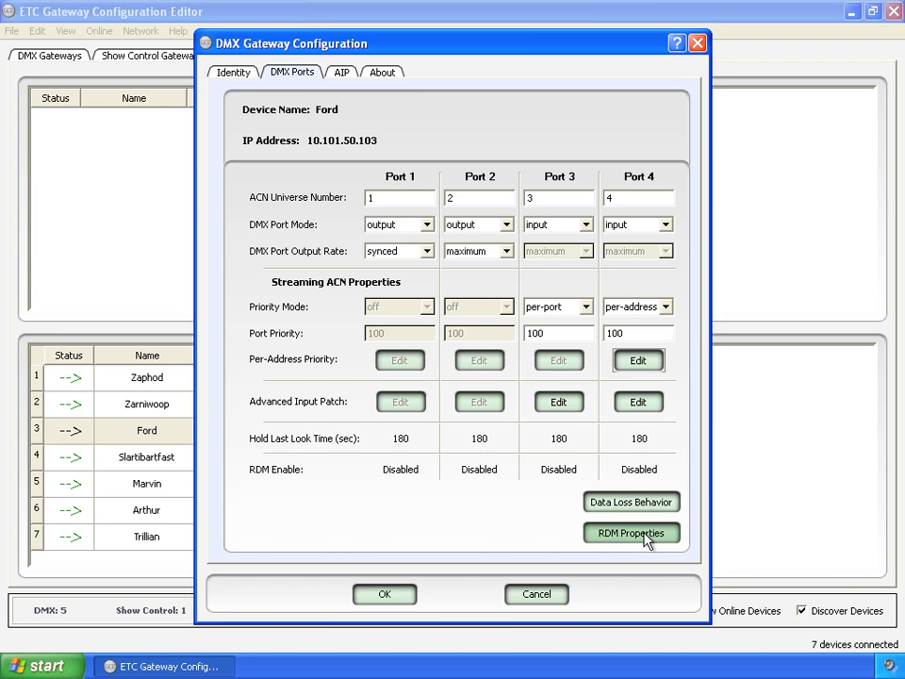
{"action": "mouse_move", "coordinate": [631, 501]}
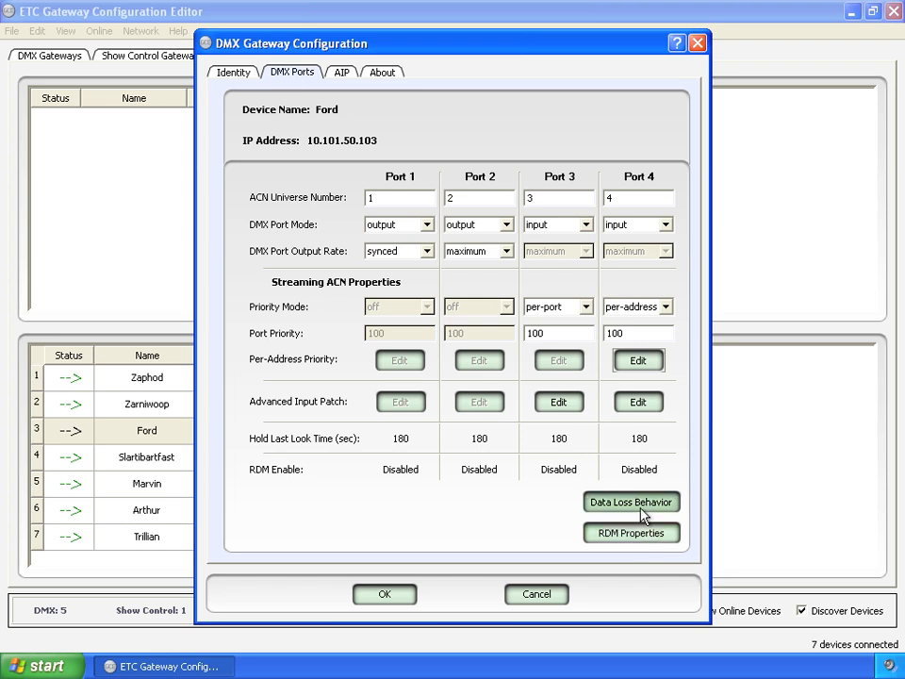
In Data Loss Behavior Configuration, enable Hold Last Look Forever for Port 1.
{"action": "left_click", "coordinate": [629, 502]}
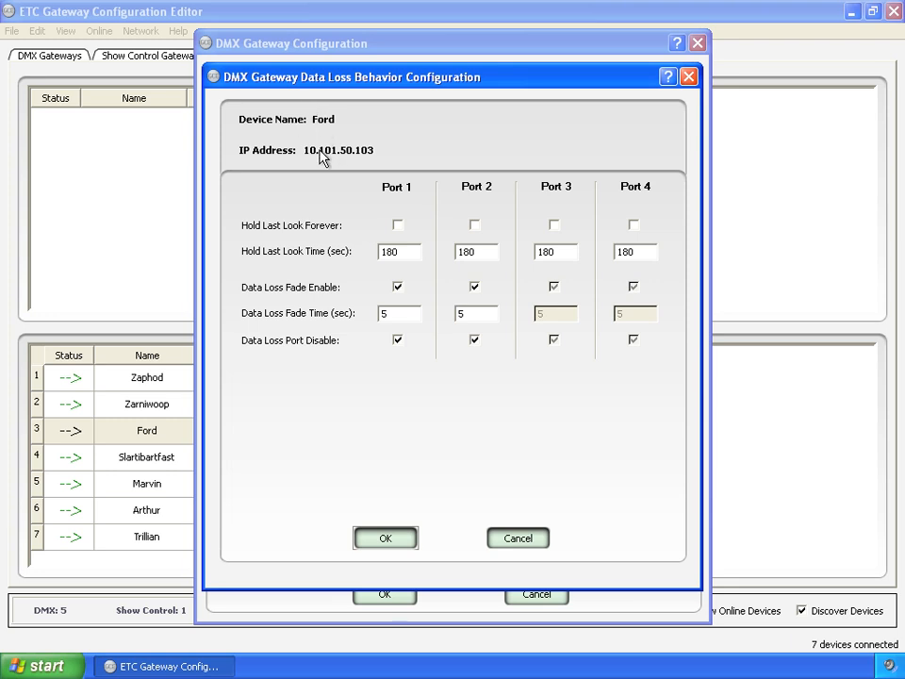
{"action": "mouse_move", "coordinate": [481, 417]}
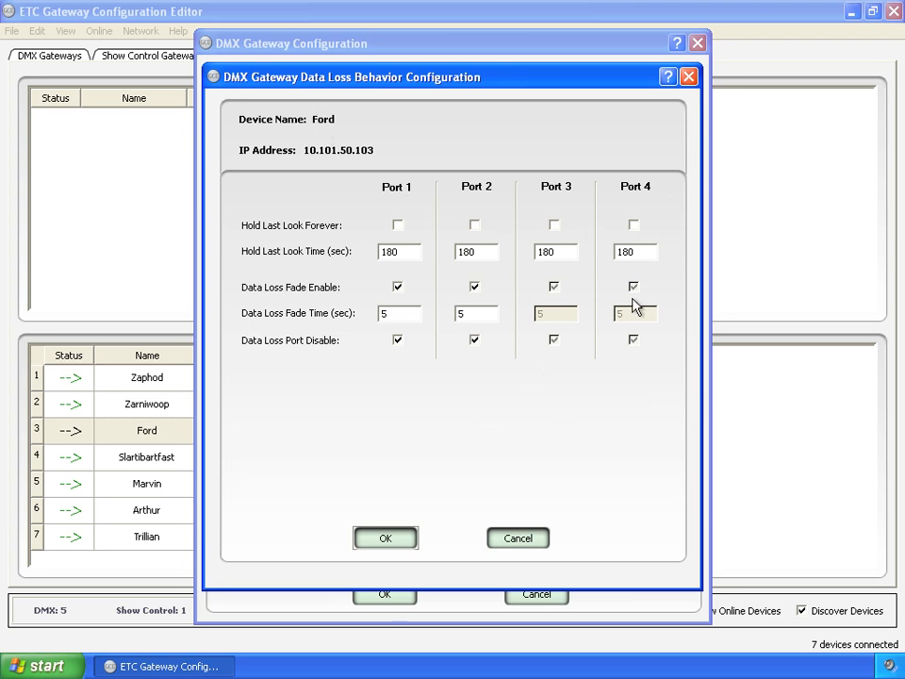
{"action": "mouse_move", "coordinate": [403, 204]}
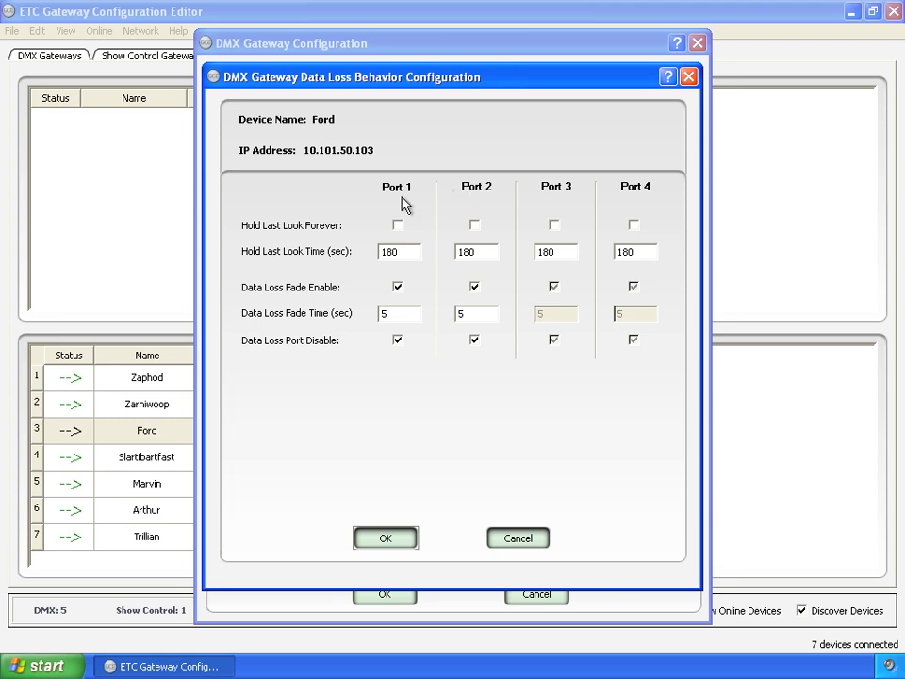
{"action": "mouse_move", "coordinate": [365, 267]}
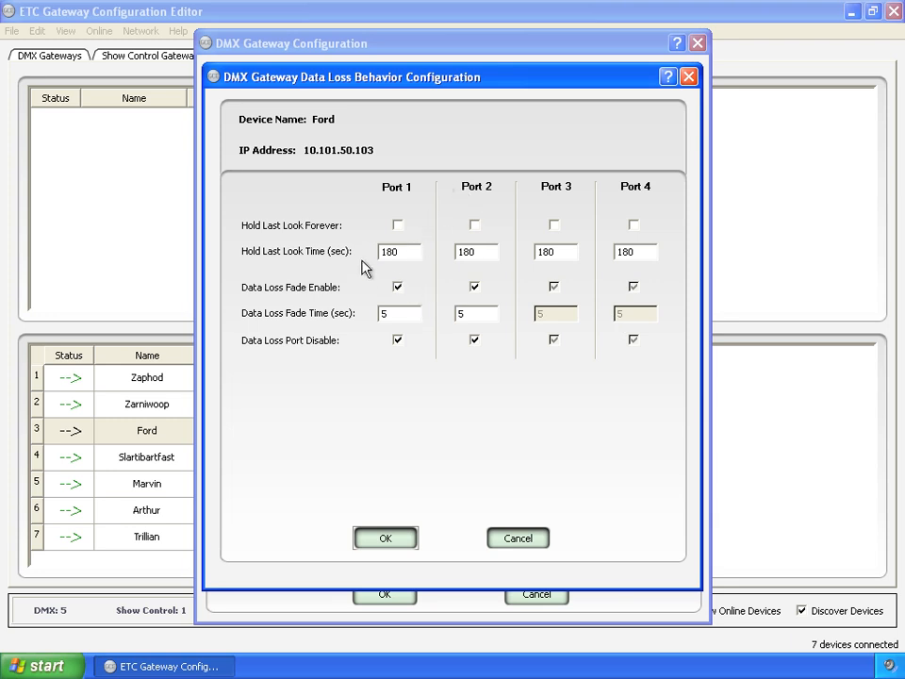
{"action": "mouse_move", "coordinate": [406, 237]}
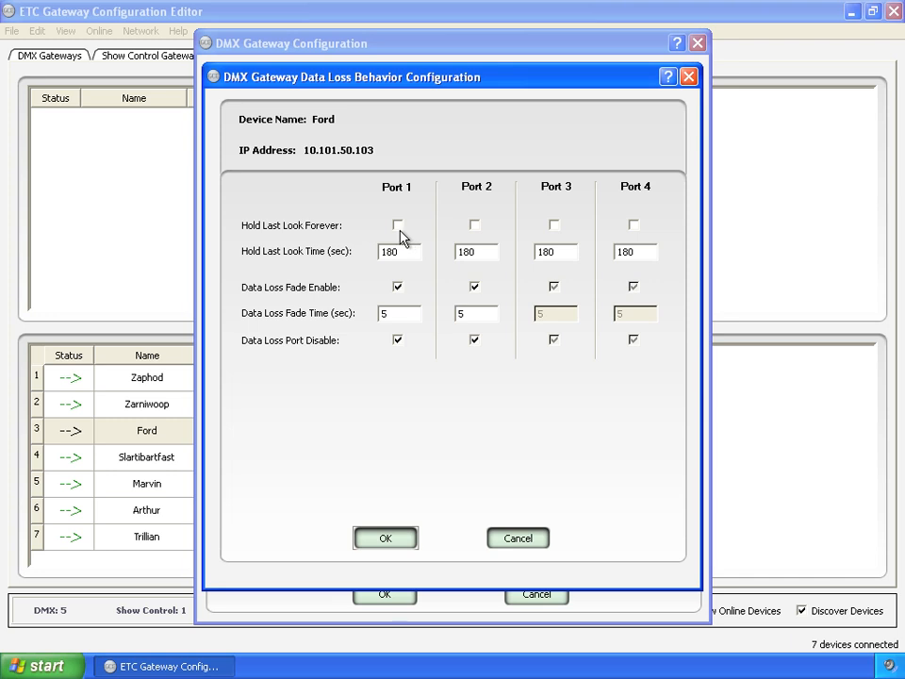
{"action": "left_click", "coordinate": [396, 224]}
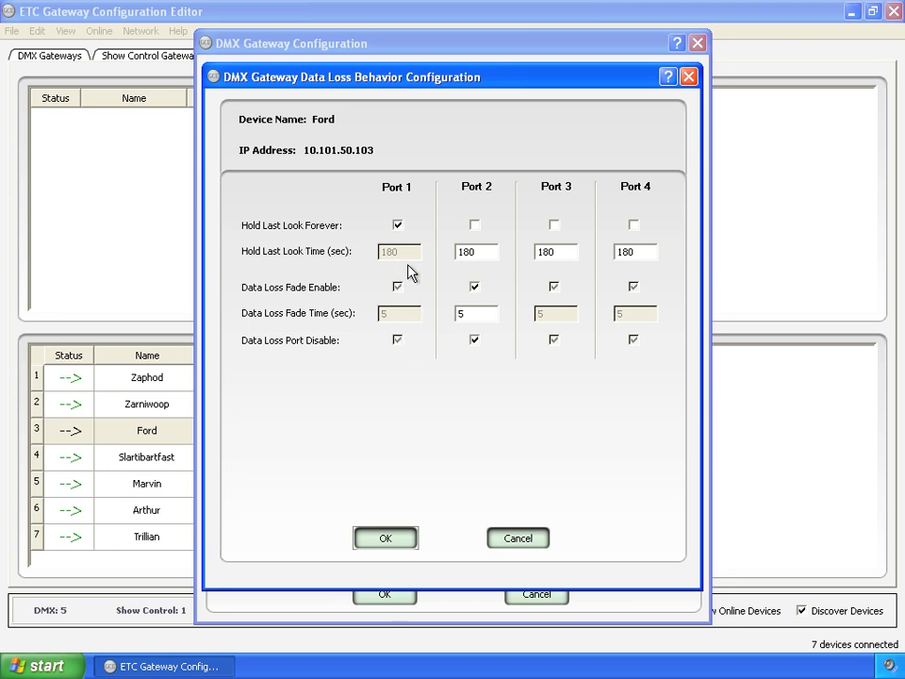
{"action": "mouse_move", "coordinate": [419, 235]}
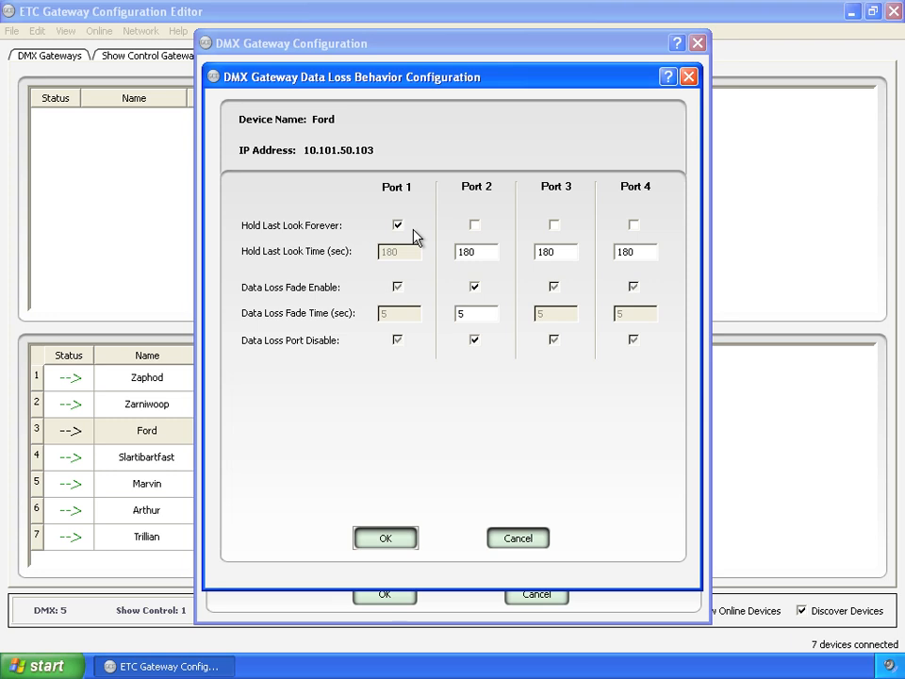
Disable Hold Last Look Forever for Port 1, restoring its 180-second timed hold.
{"action": "left_click", "coordinate": [396, 224]}
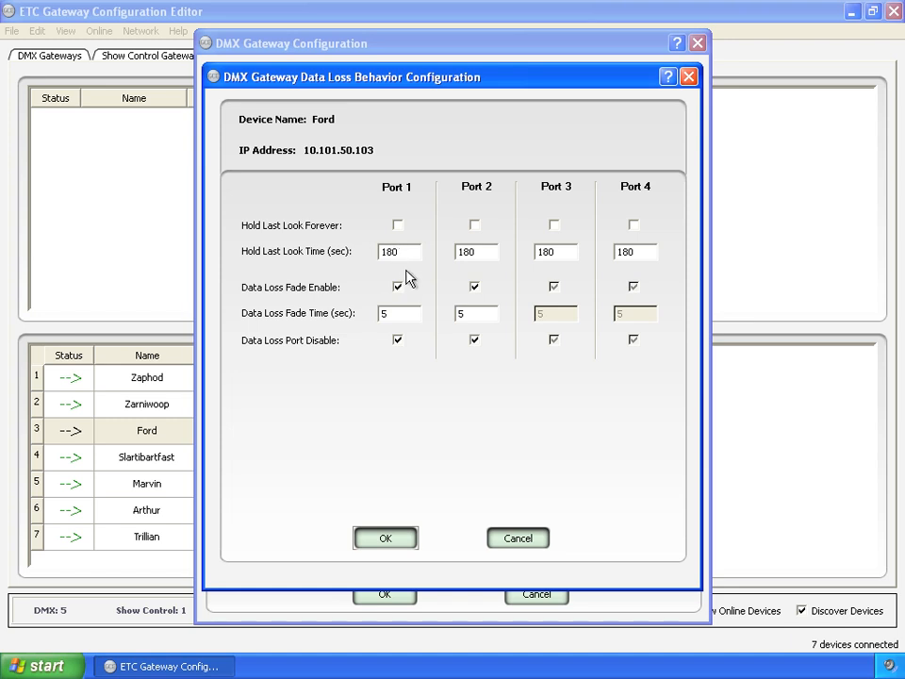
{"action": "mouse_move", "coordinate": [319, 303]}
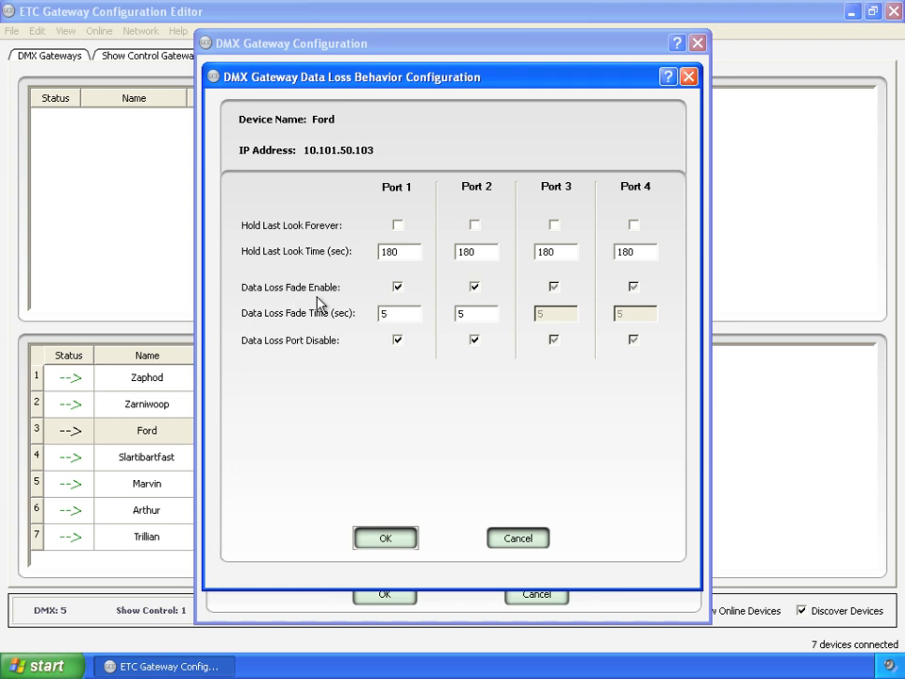
{"action": "mouse_move", "coordinate": [400, 286]}
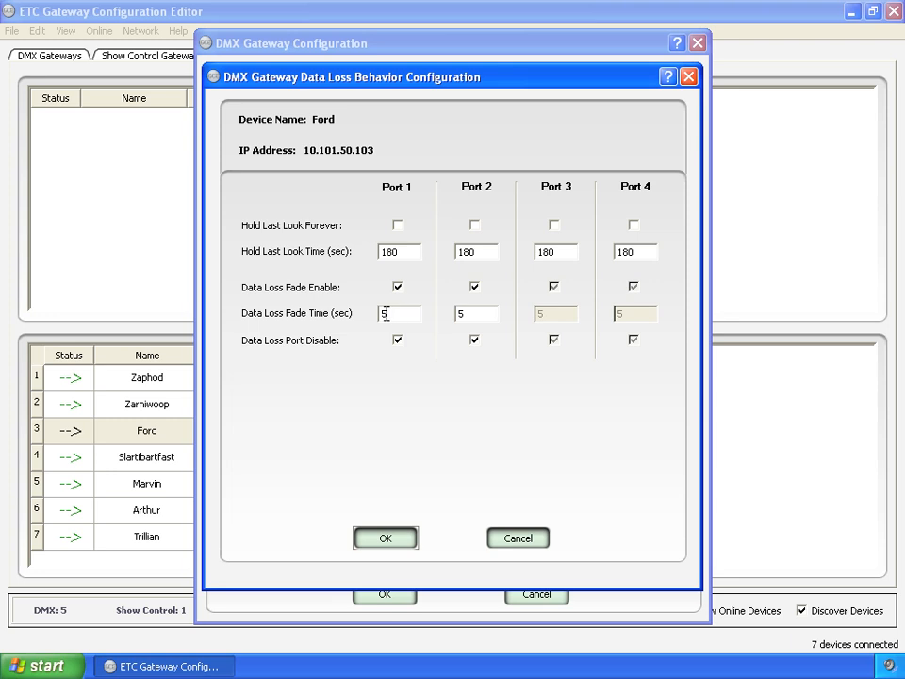
{"action": "mouse_move", "coordinate": [403, 336]}
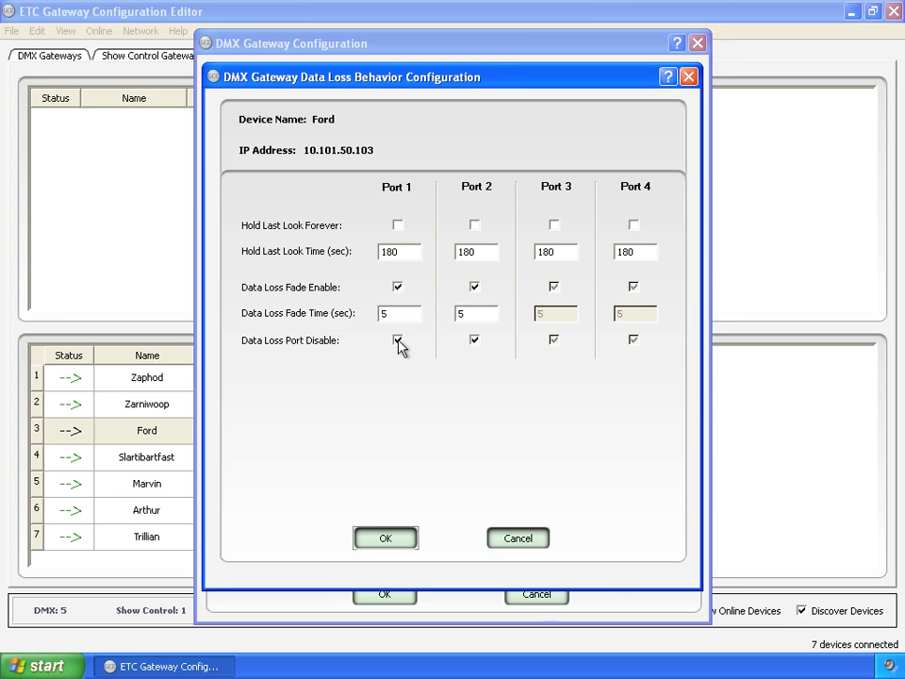
Turn off Data Loss Fade for Port 1 while keeping Data Loss Port Disable enabled.
{"action": "left_click", "coordinate": [396, 339]}
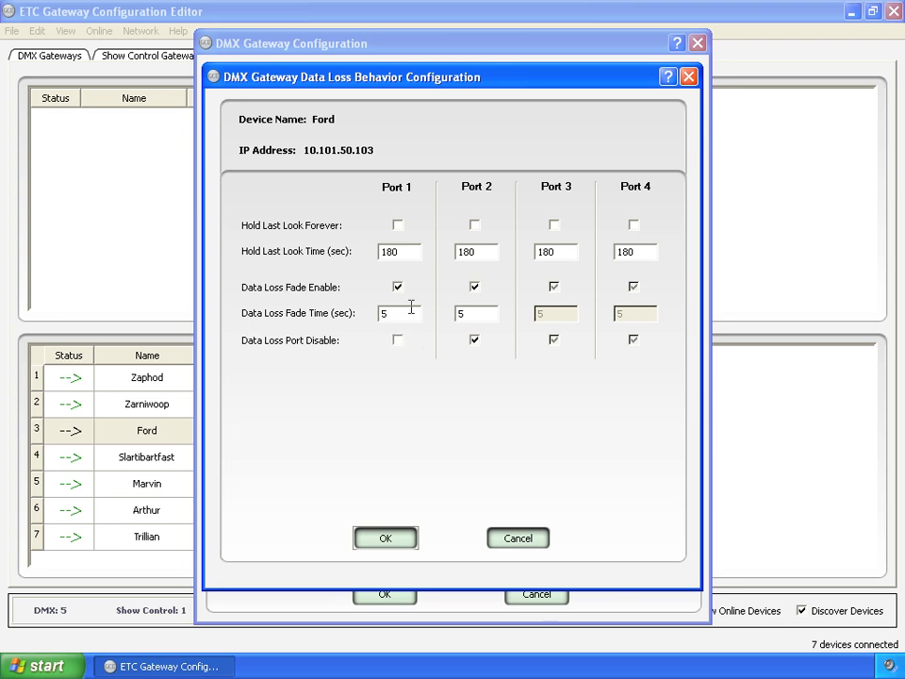
{"action": "mouse_move", "coordinate": [405, 230]}
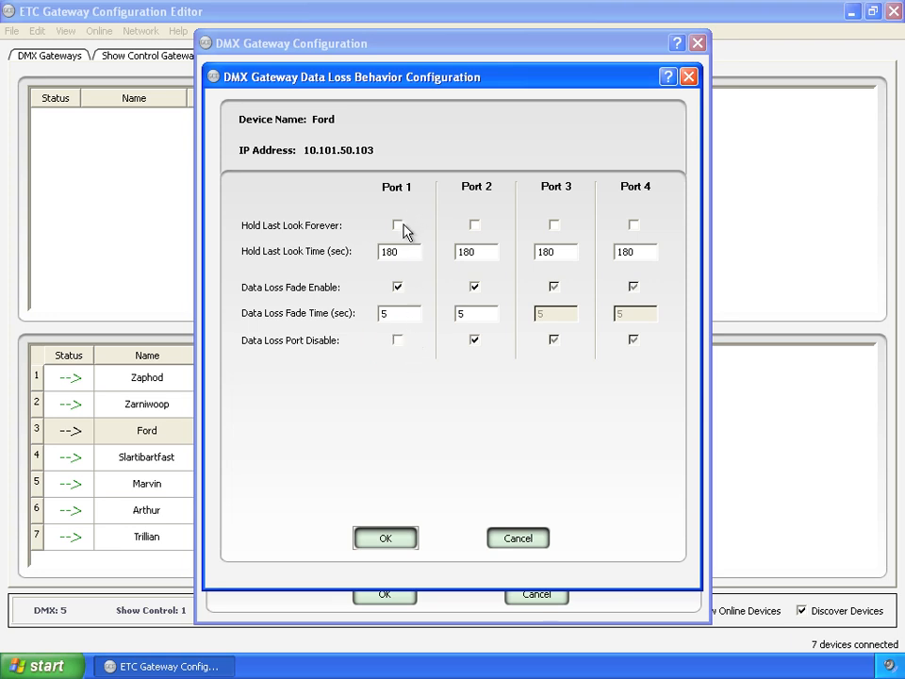
{"action": "mouse_move", "coordinate": [404, 252]}
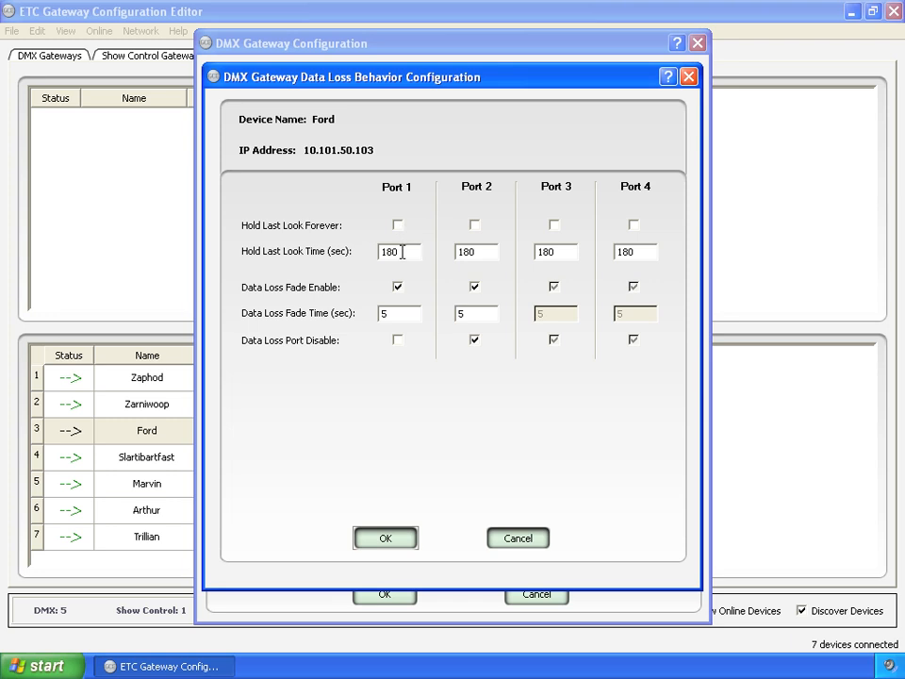
{"action": "mouse_move", "coordinate": [404, 302]}
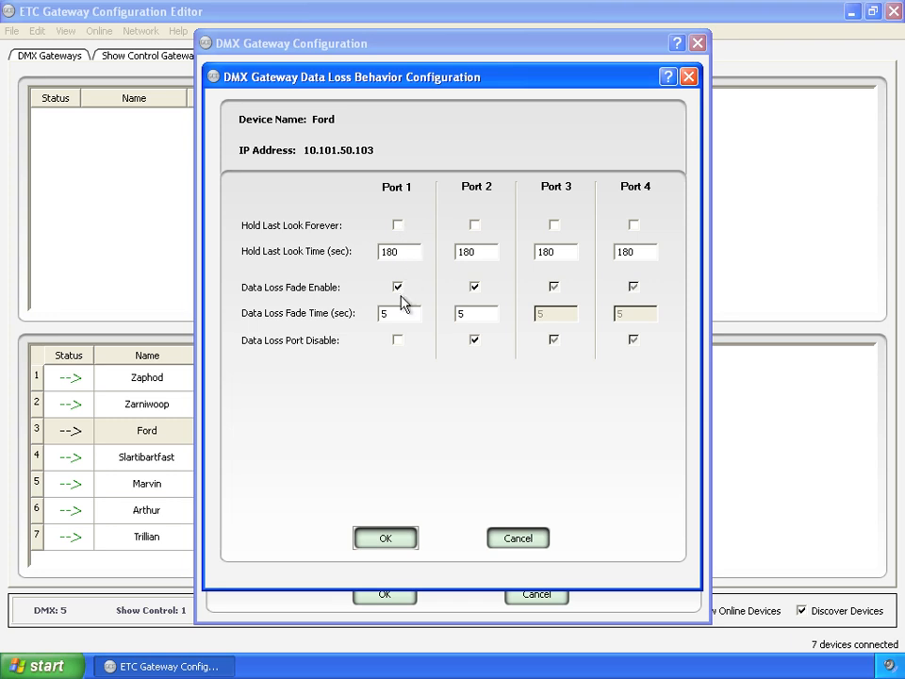
{"action": "mouse_move", "coordinate": [400, 351]}
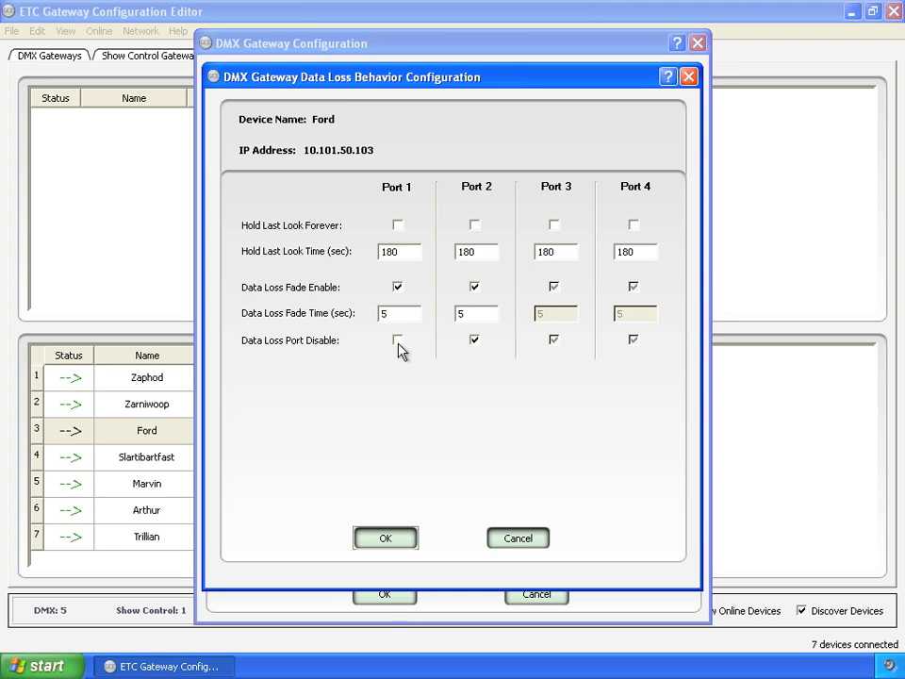
{"action": "left_click", "coordinate": [396, 340]}
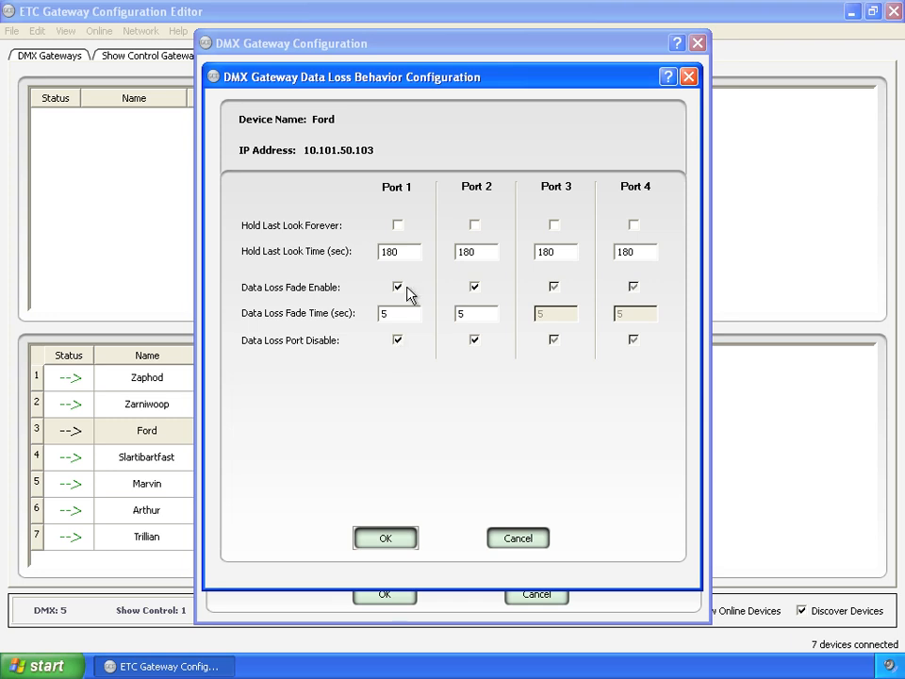
{"action": "left_click", "coordinate": [396, 286]}
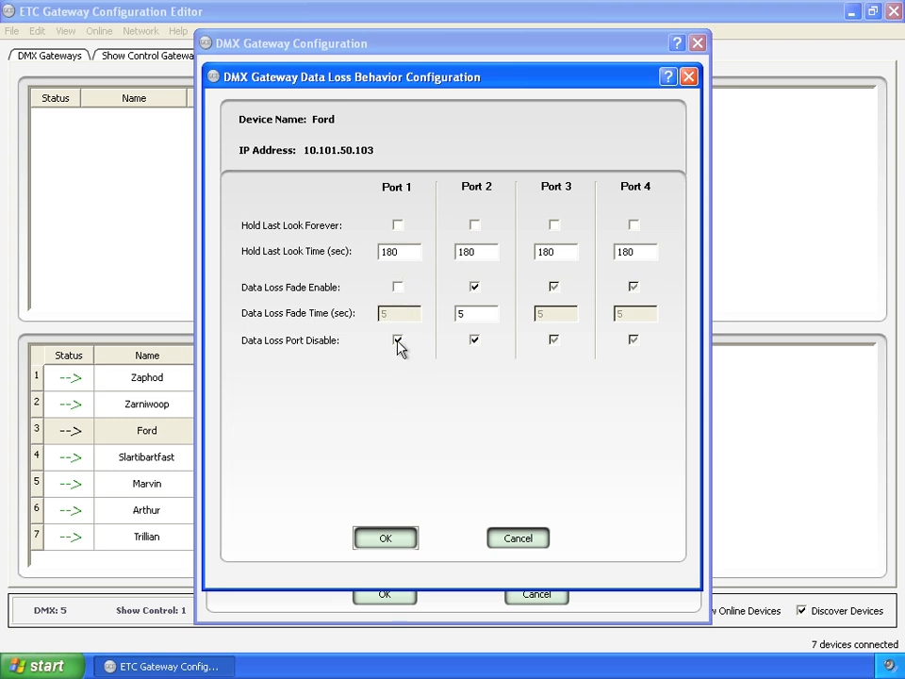
{"action": "left_click", "coordinate": [396, 339]}
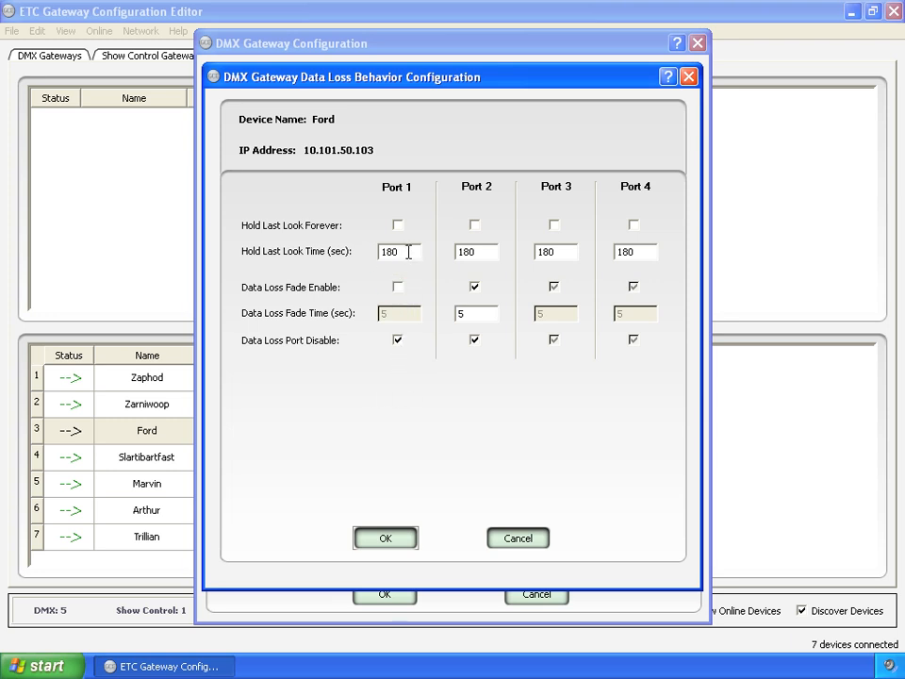
{"action": "mouse_move", "coordinate": [419, 337]}
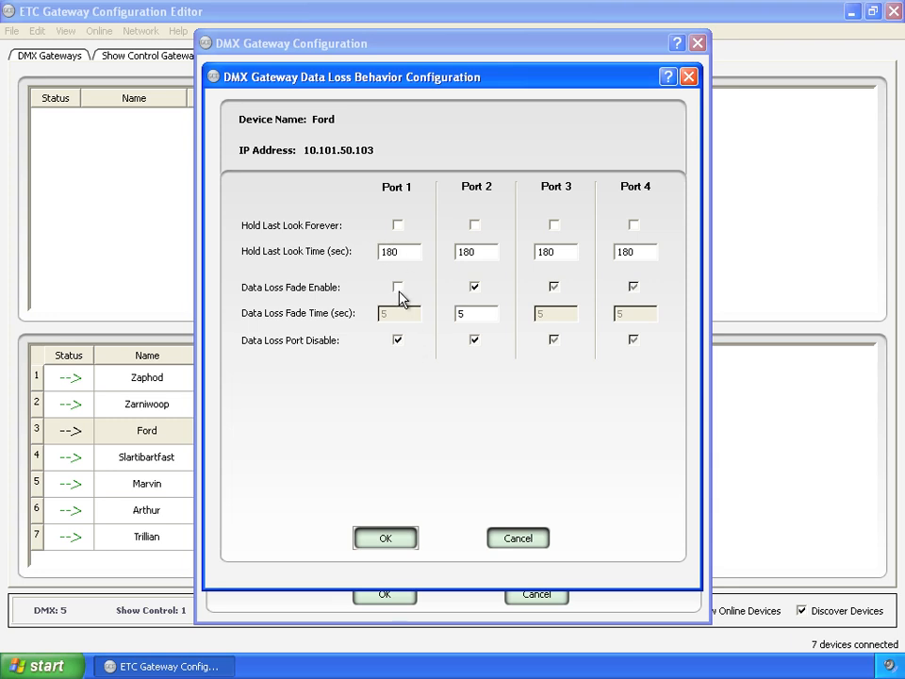
{"action": "mouse_move", "coordinate": [405, 433]}
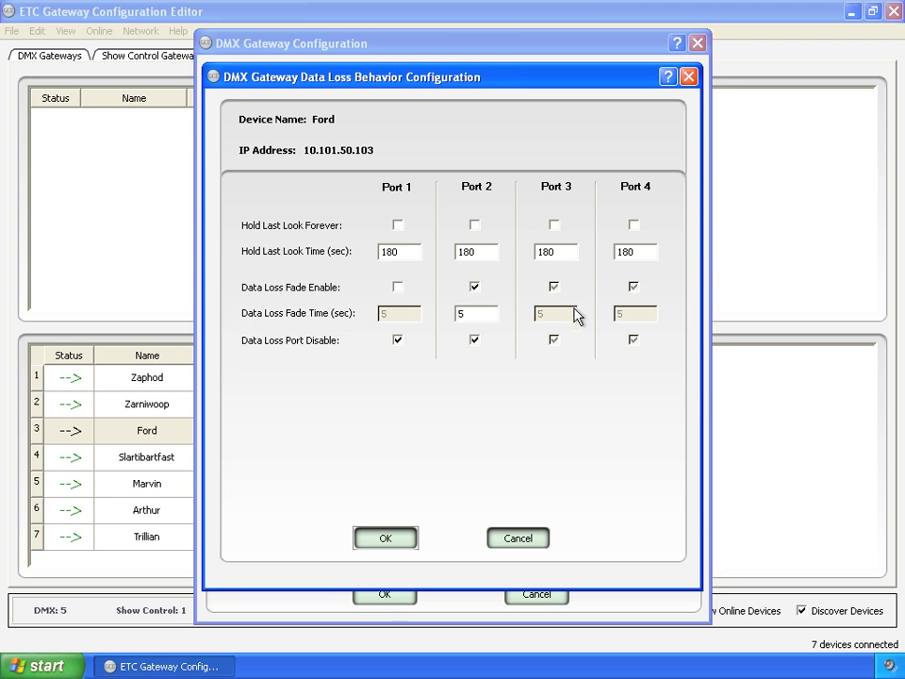
Accept the data loss settings with OK, returning to Ford's DMX Ports settings.
{"action": "left_click", "coordinate": [385, 537]}
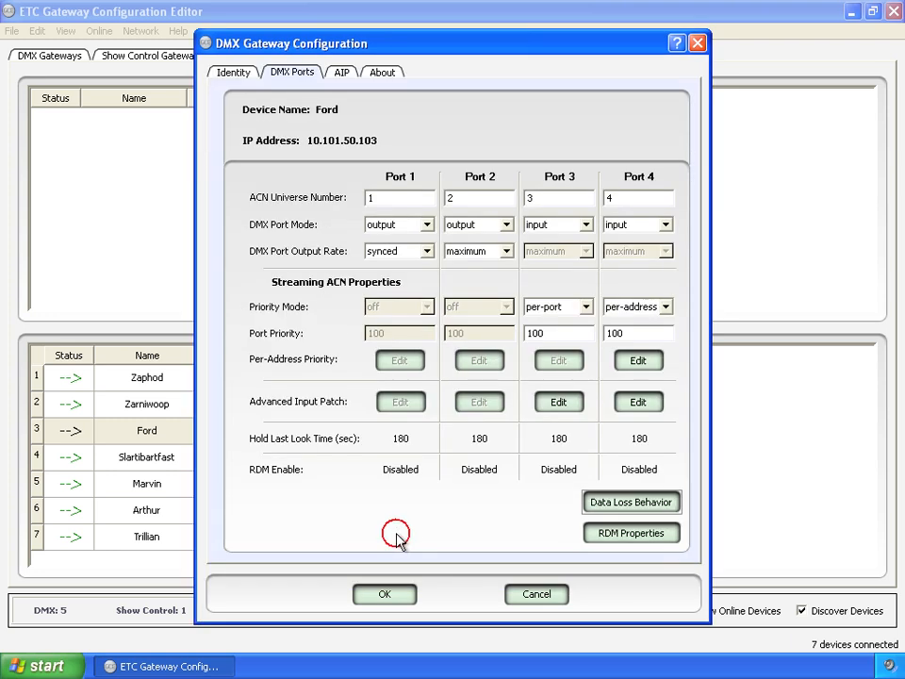
{"action": "mouse_move", "coordinate": [575, 362]}
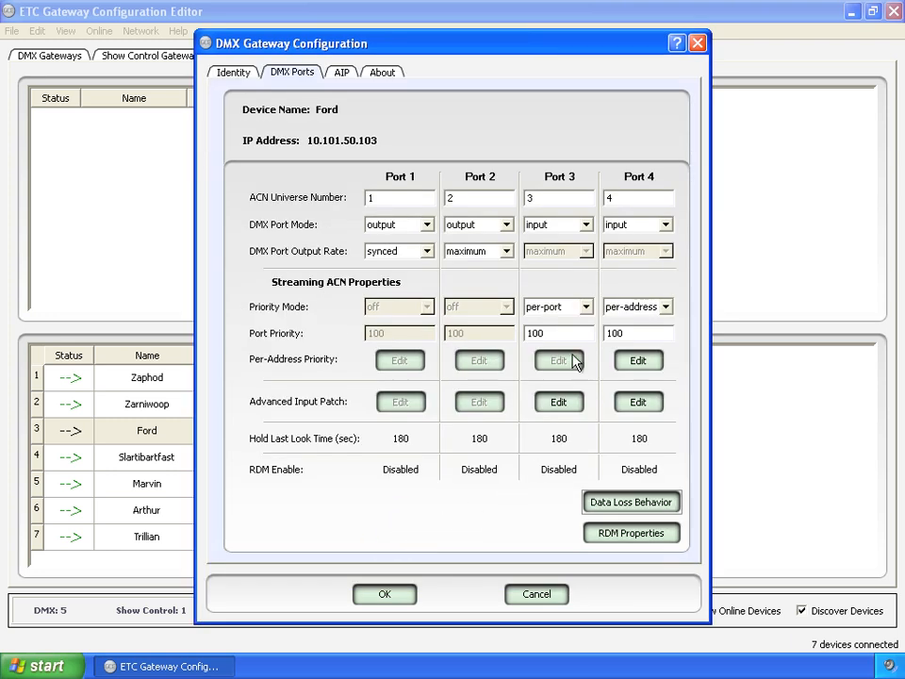
{"action": "mouse_move", "coordinate": [332, 408]}
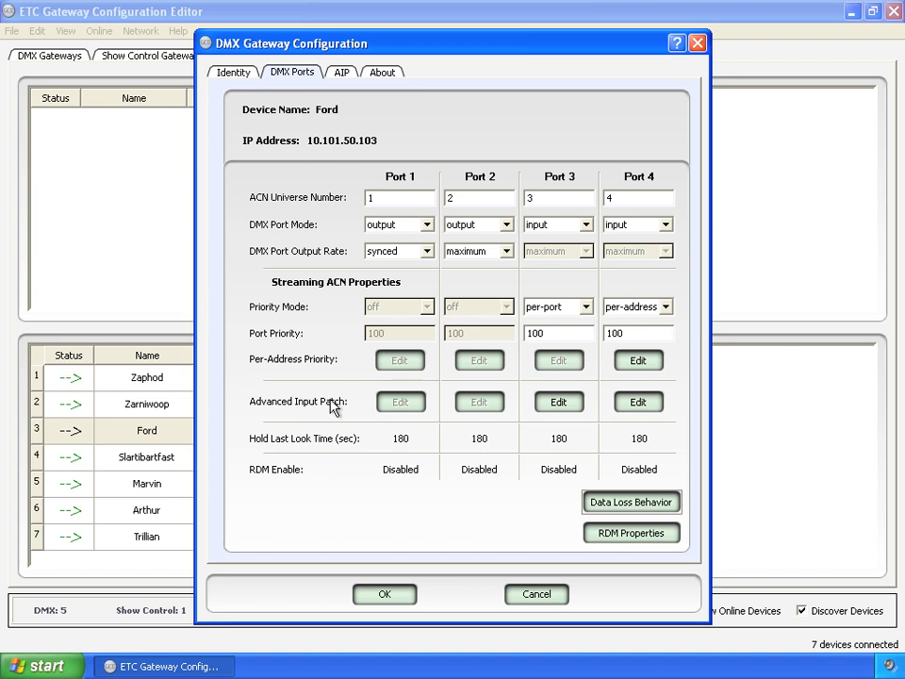
{"action": "mouse_move", "coordinate": [369, 100]}
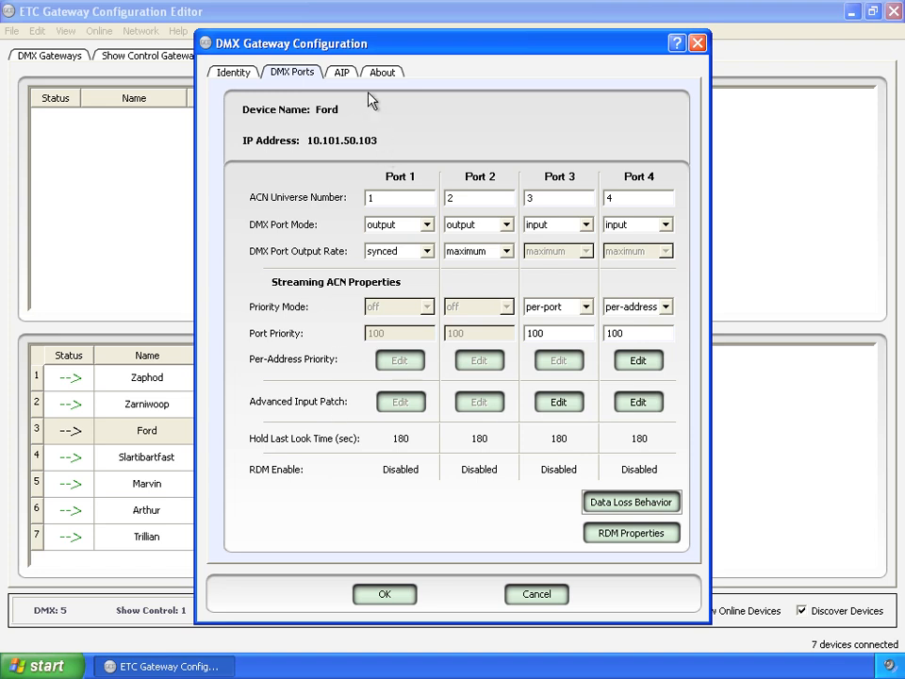
{"action": "mouse_move", "coordinate": [347, 85]}
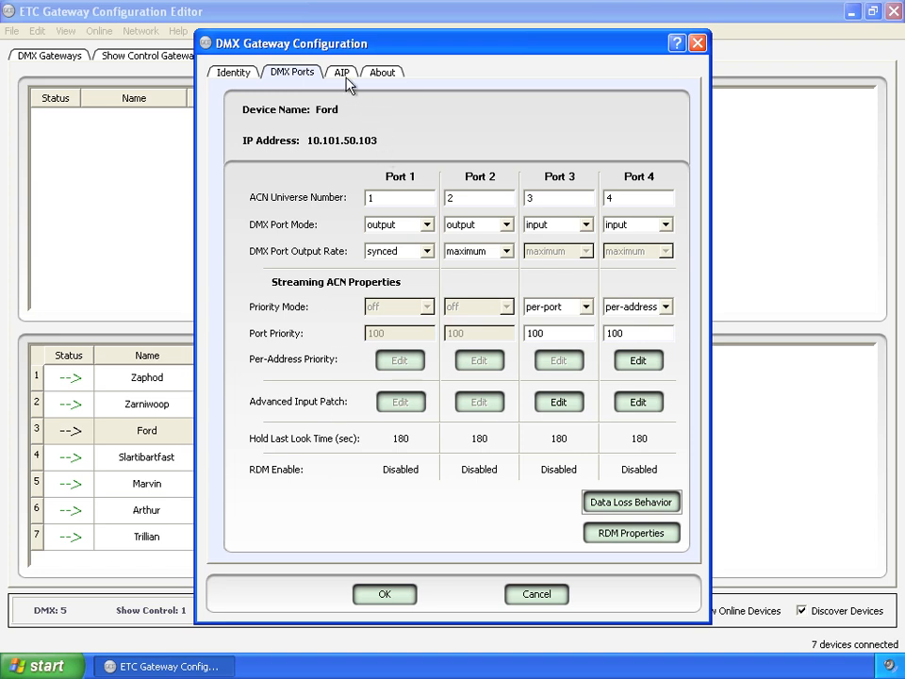